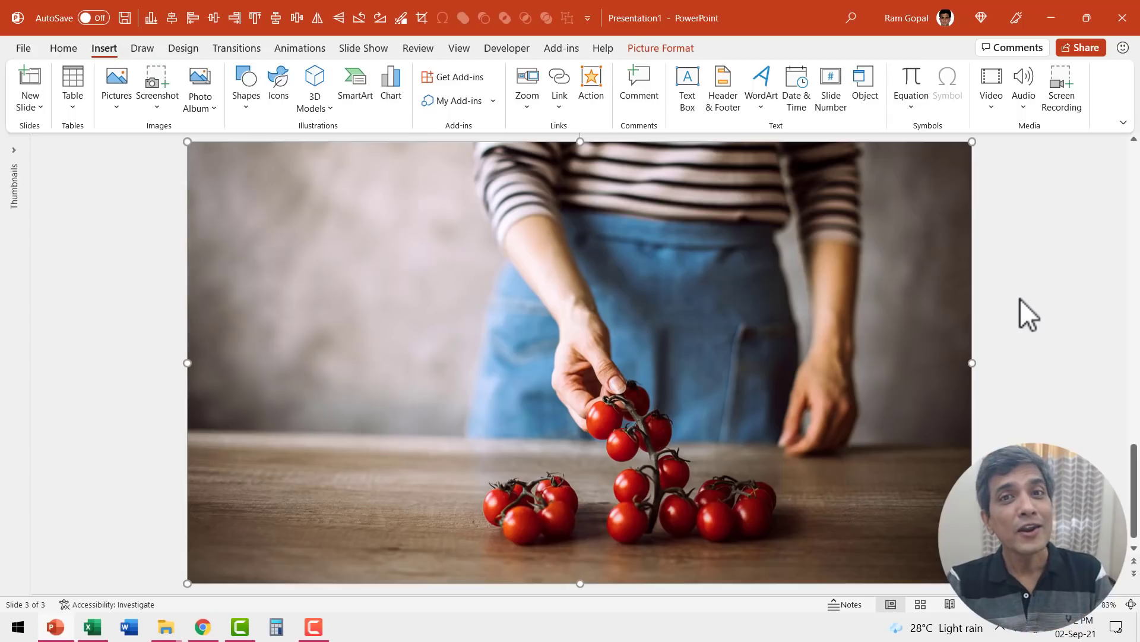
pyautogui.moveTo(386, 213)
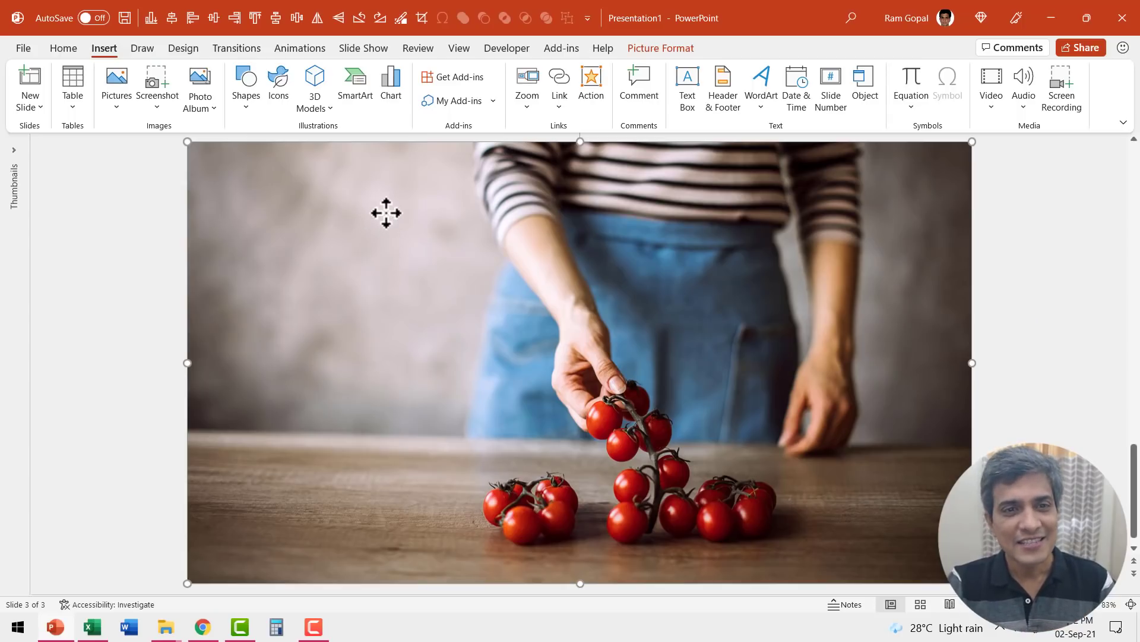
pyautogui.moveTo(280, 204)
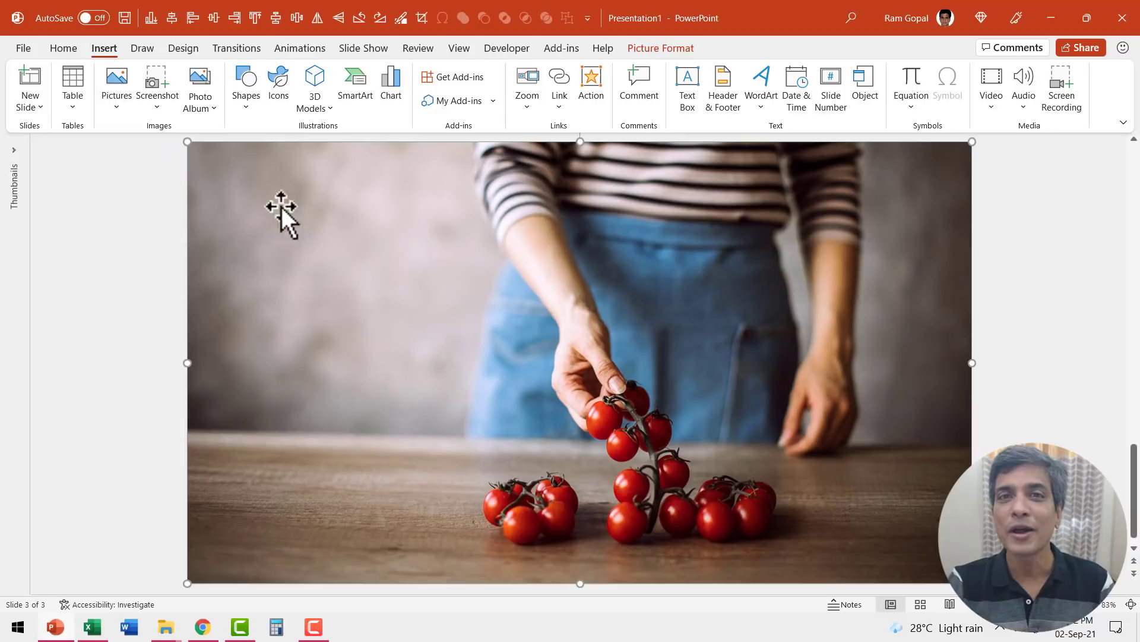
# - Select the tomato photo on slide 3 as the picture to duplicate and crop
pyautogui.click(116, 83)
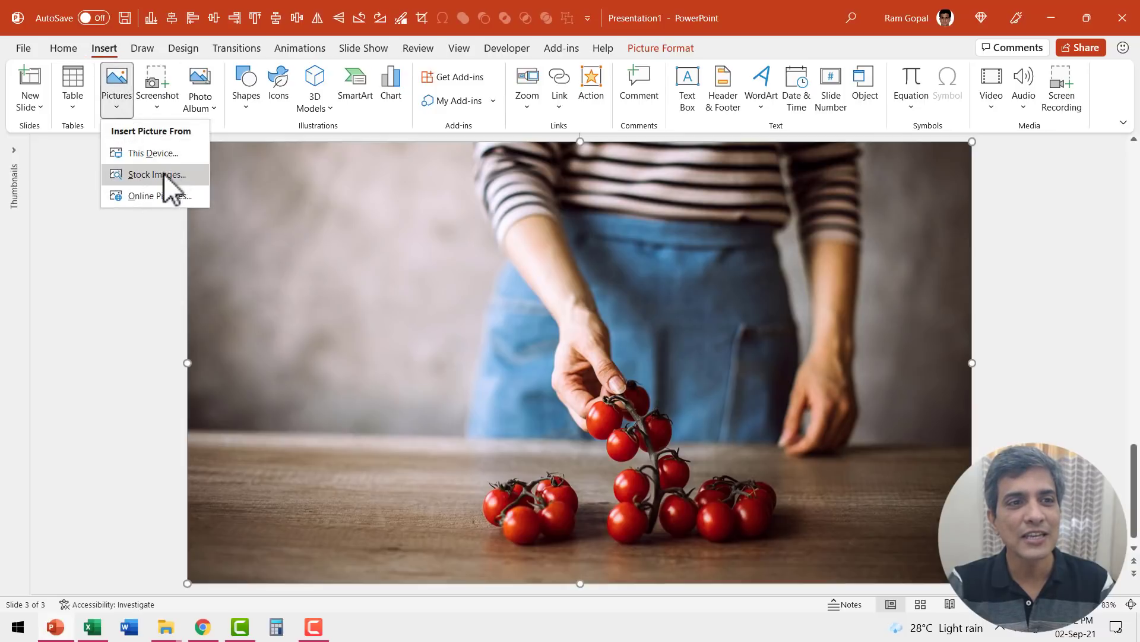
pyautogui.moveTo(154, 370)
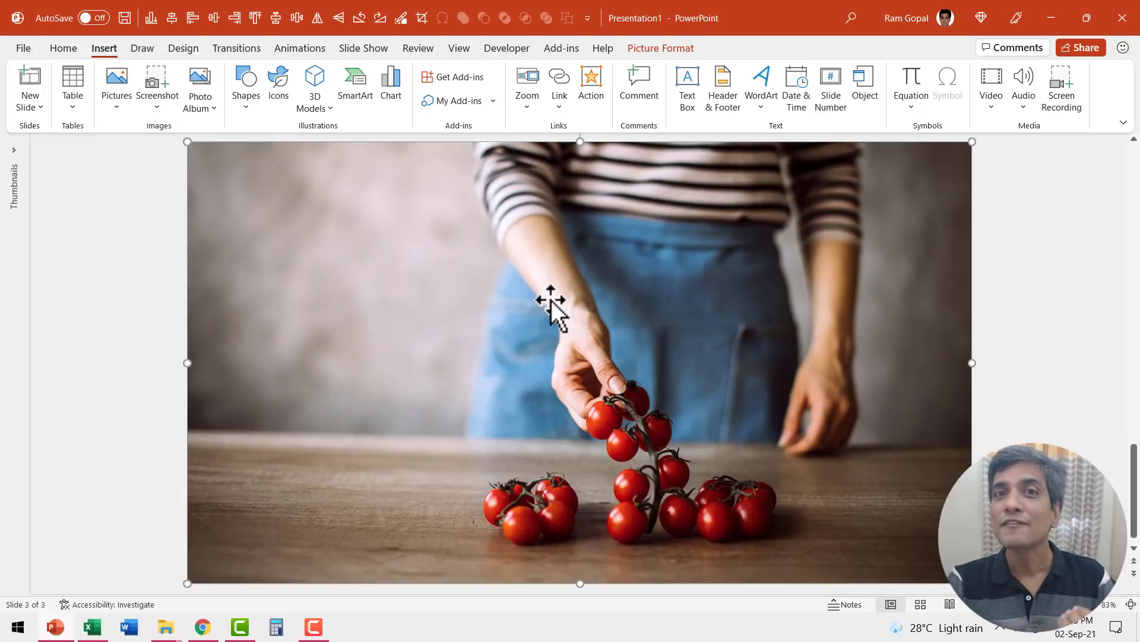
pyautogui.moveTo(591, 268)
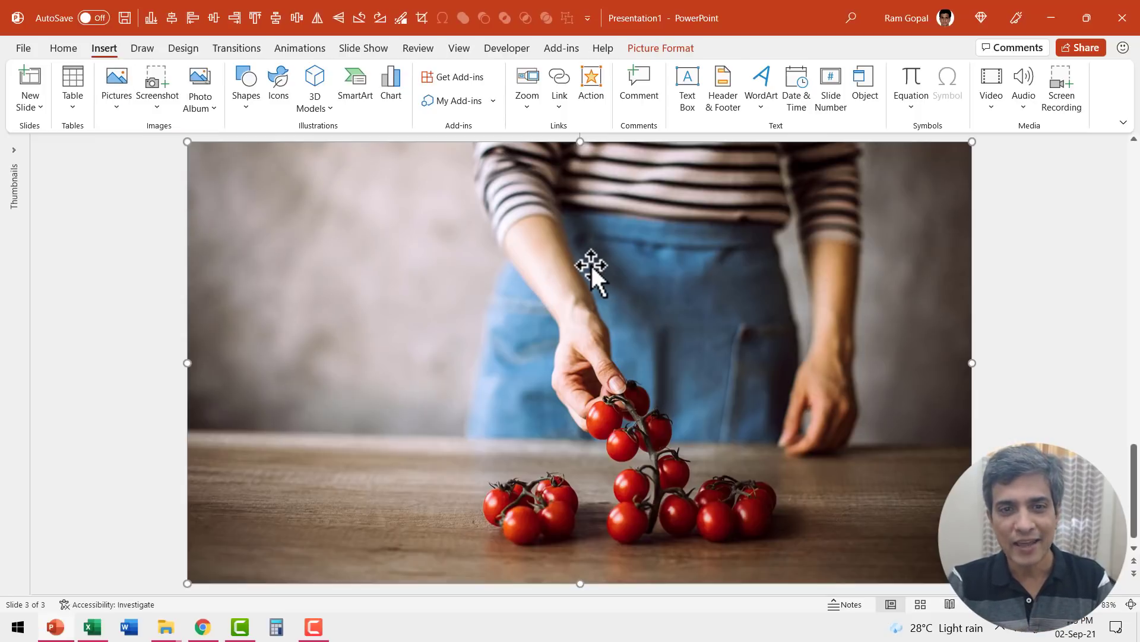
pyautogui.moveTo(592, 289)
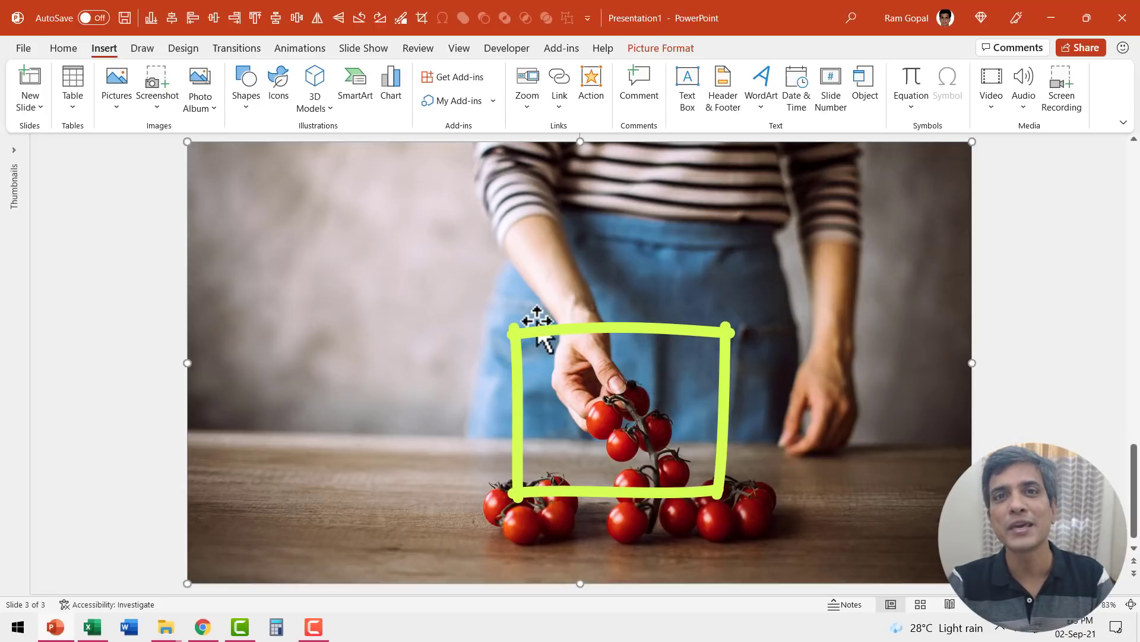
pyautogui.press('Delete')
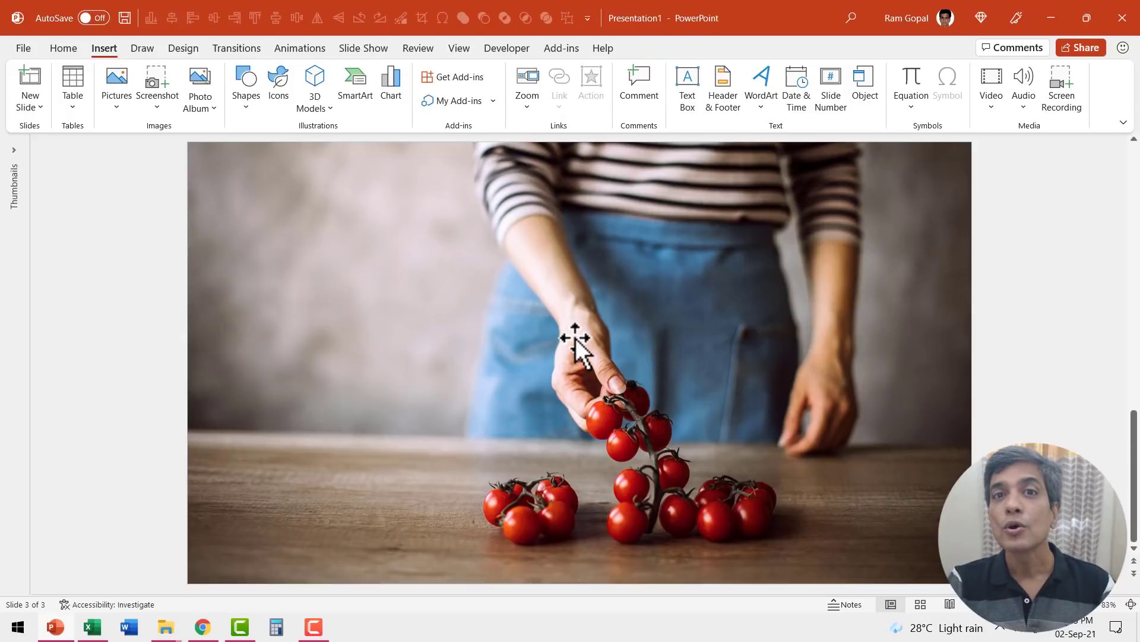
pyautogui.click(575, 349)
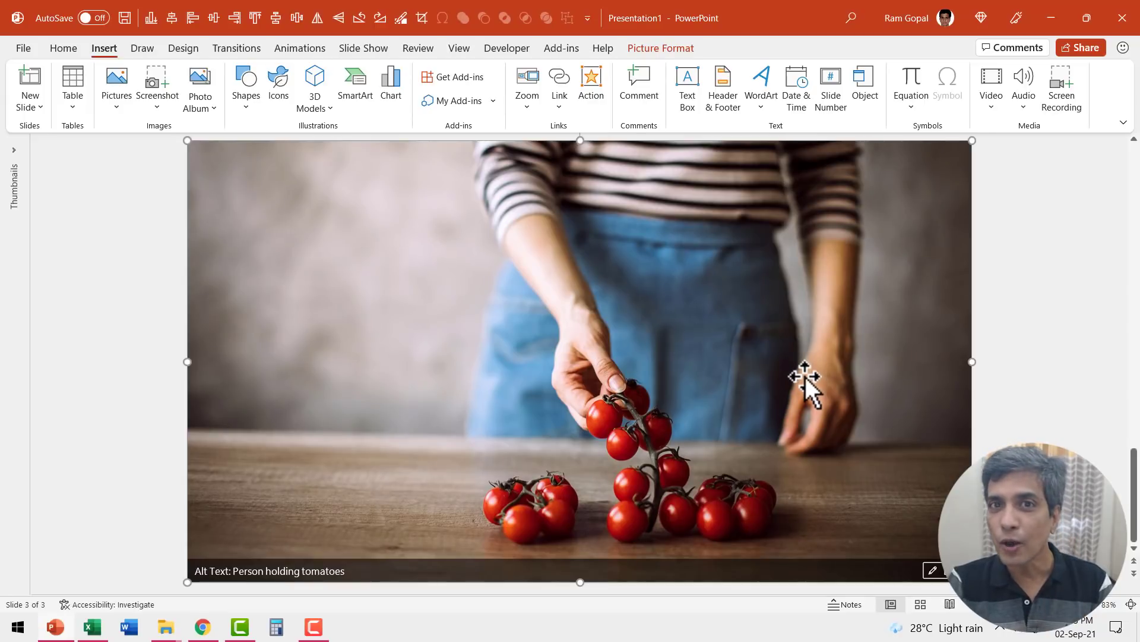
pyautogui.moveTo(658, 157)
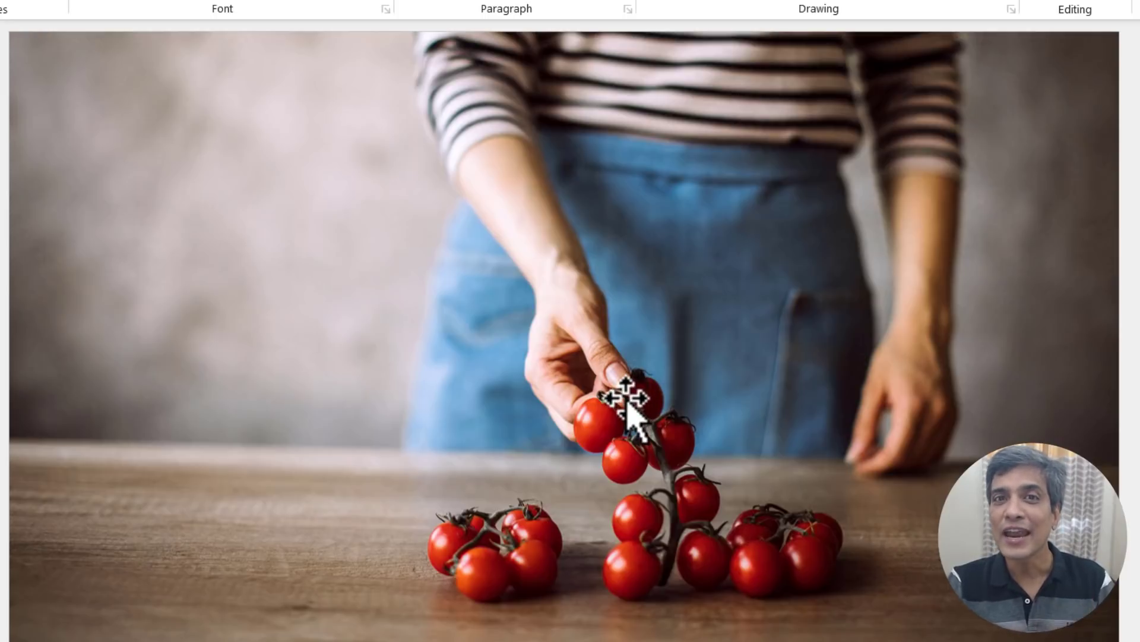
pyautogui.moveTo(613, 399)
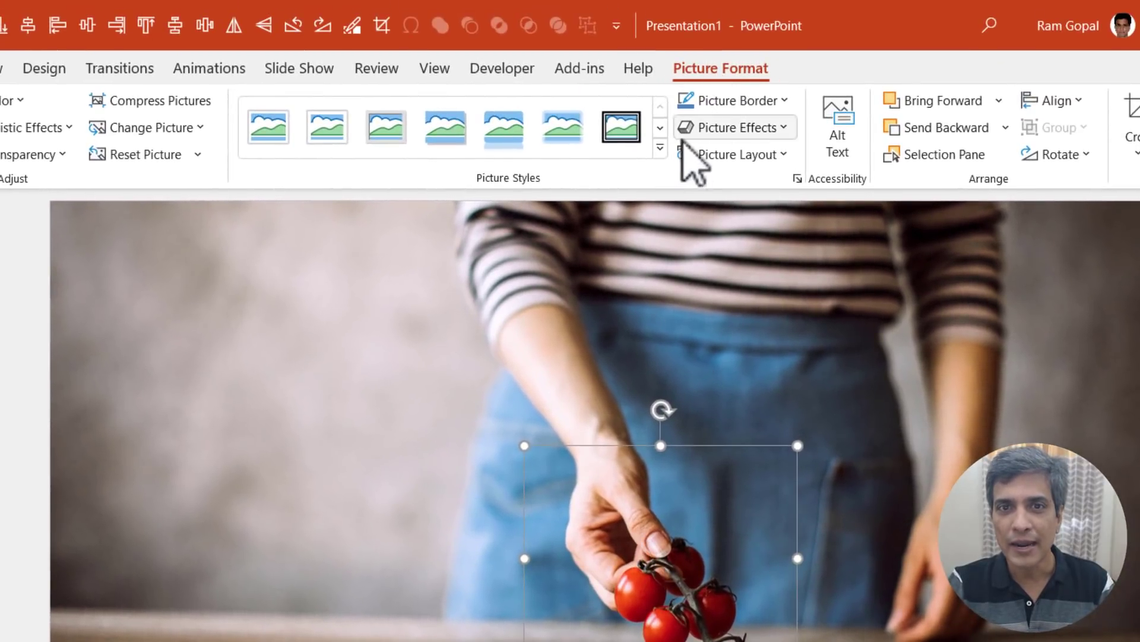
pyautogui.click(661, 145)
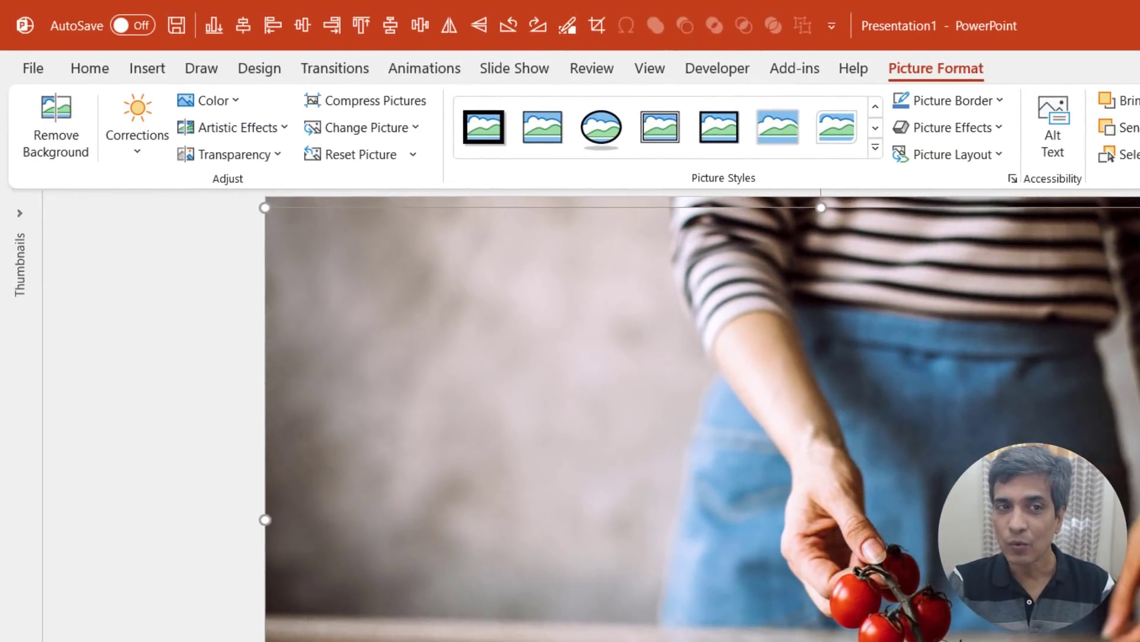
# - Recolour the background photo to grayscale, keeping the small hand-and-tomatoes crop in full colour
pyautogui.click(212, 99)
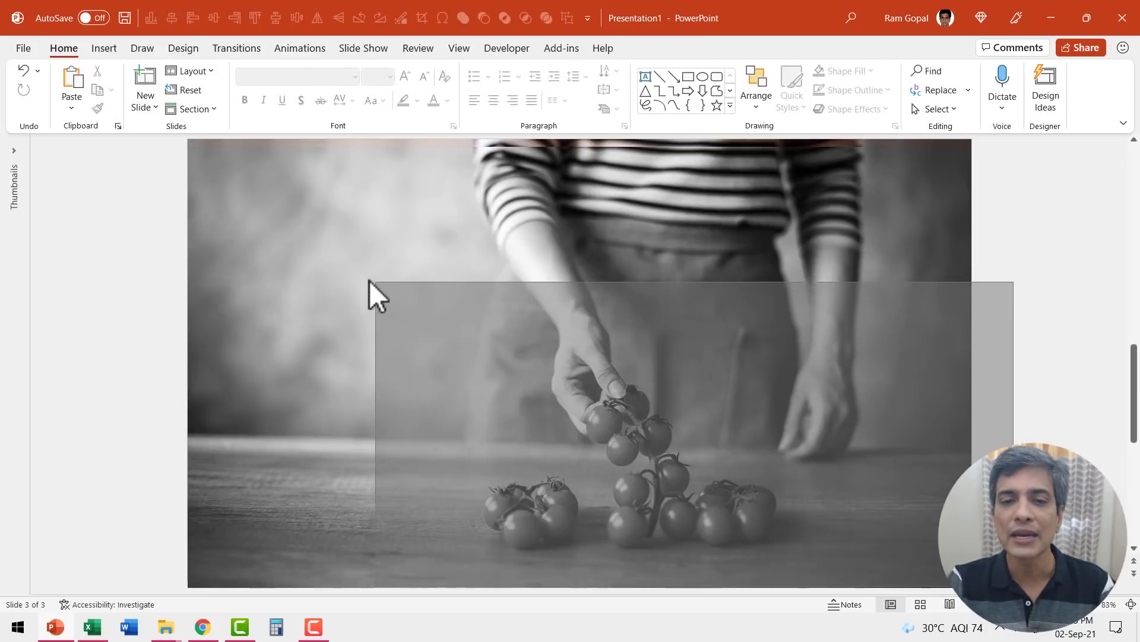
pyautogui.click(619, 392)
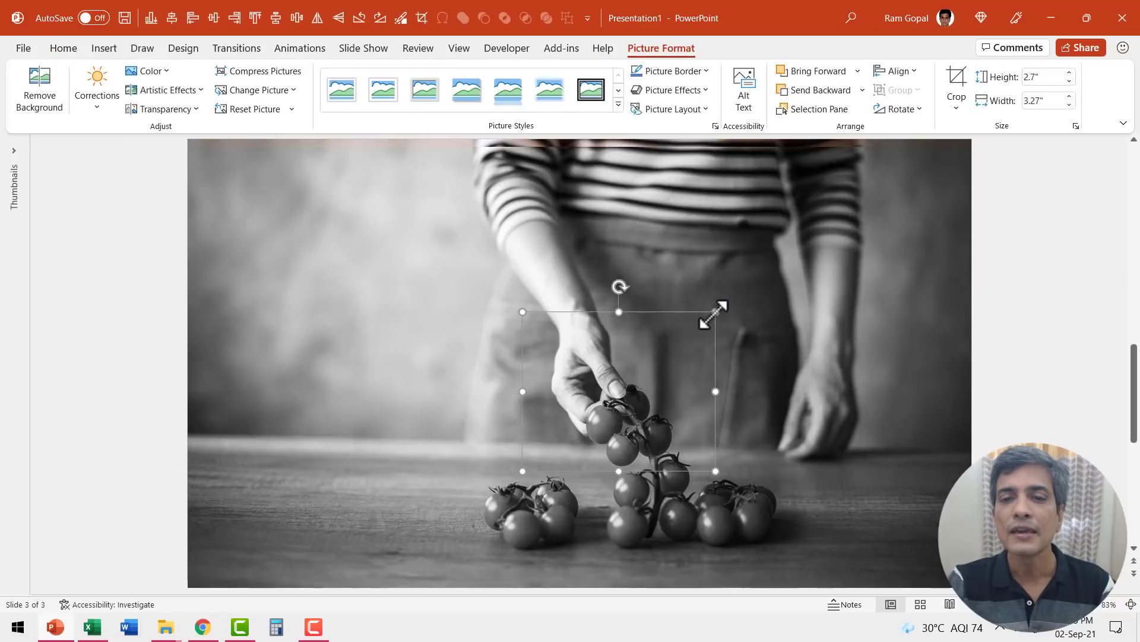
pyautogui.rightClick(719, 311)
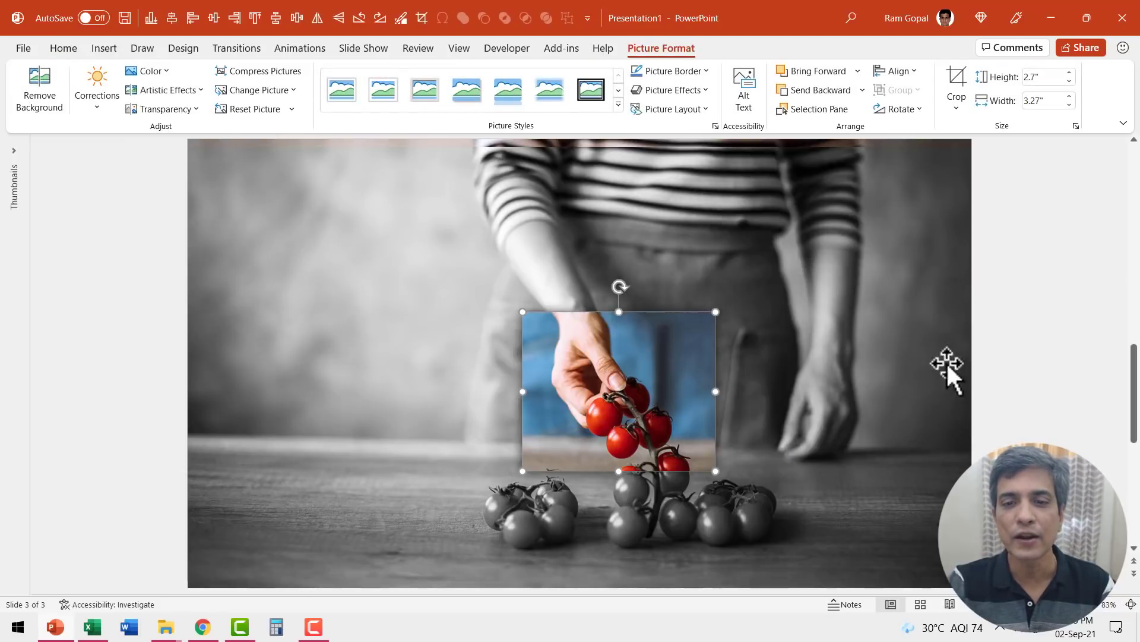
pyautogui.moveTo(660, 421)
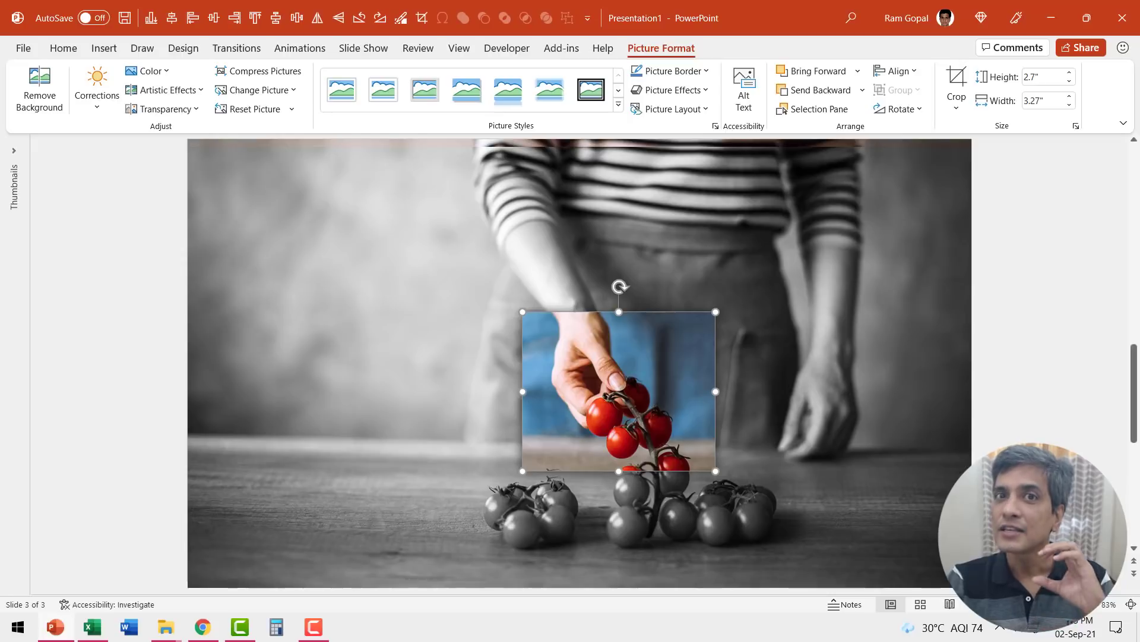
pyautogui.moveTo(639, 379)
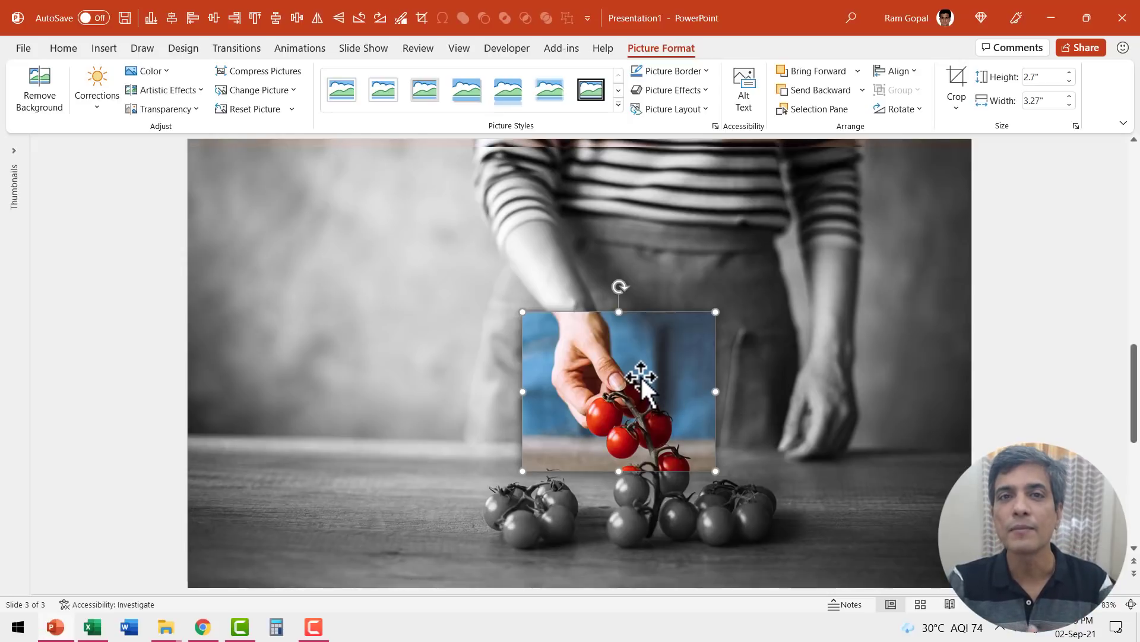
pyautogui.moveTo(747, 442)
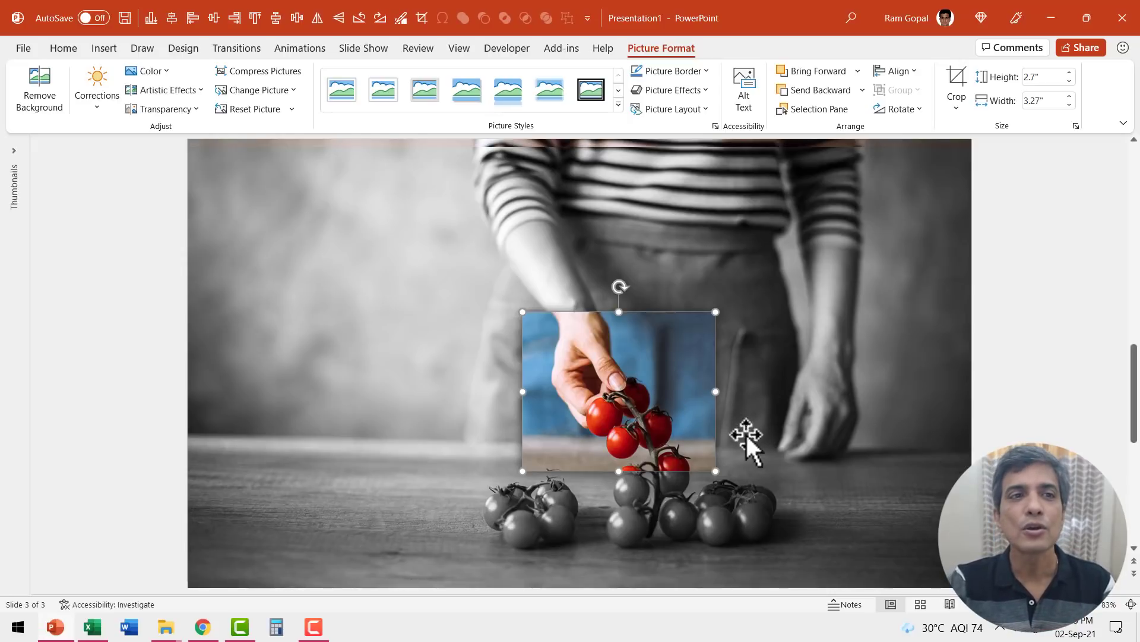
# - Add a light-blue rectangle with the caption 'Write your Sample Text here. You may write more text if needed'
pyautogui.click(65, 47)
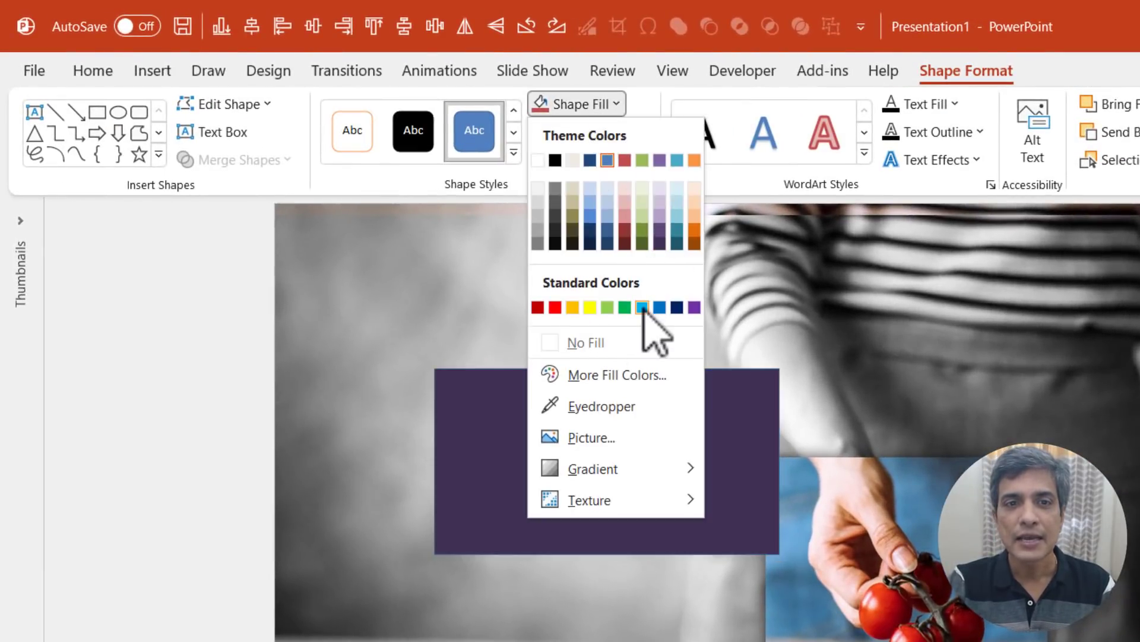
pyautogui.click(641, 306)
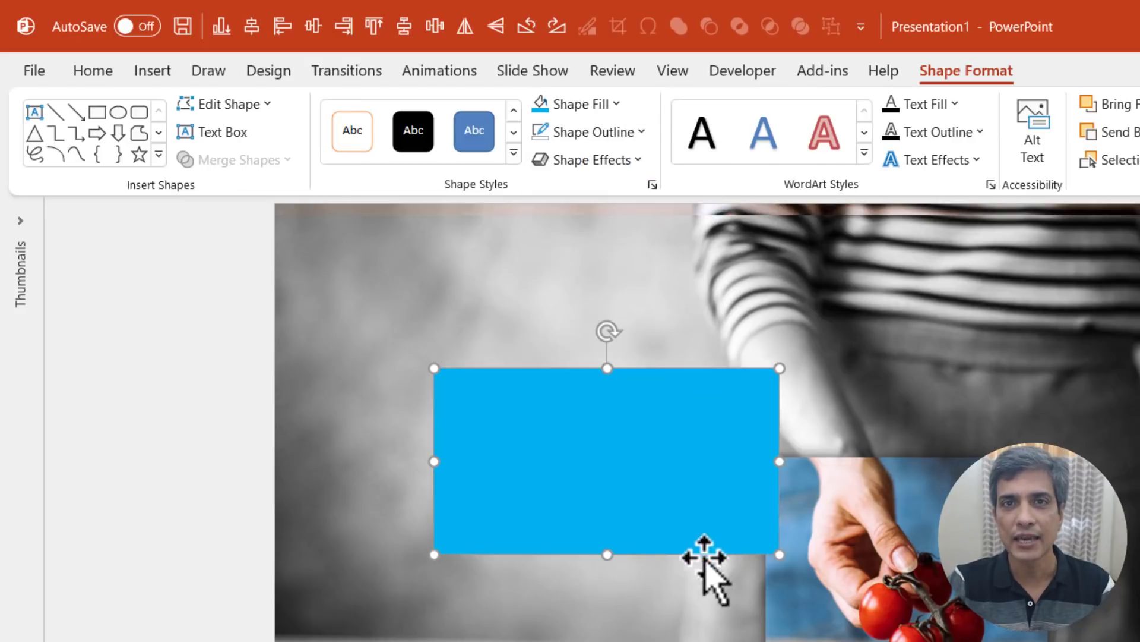
pyautogui.moveTo(604, 485)
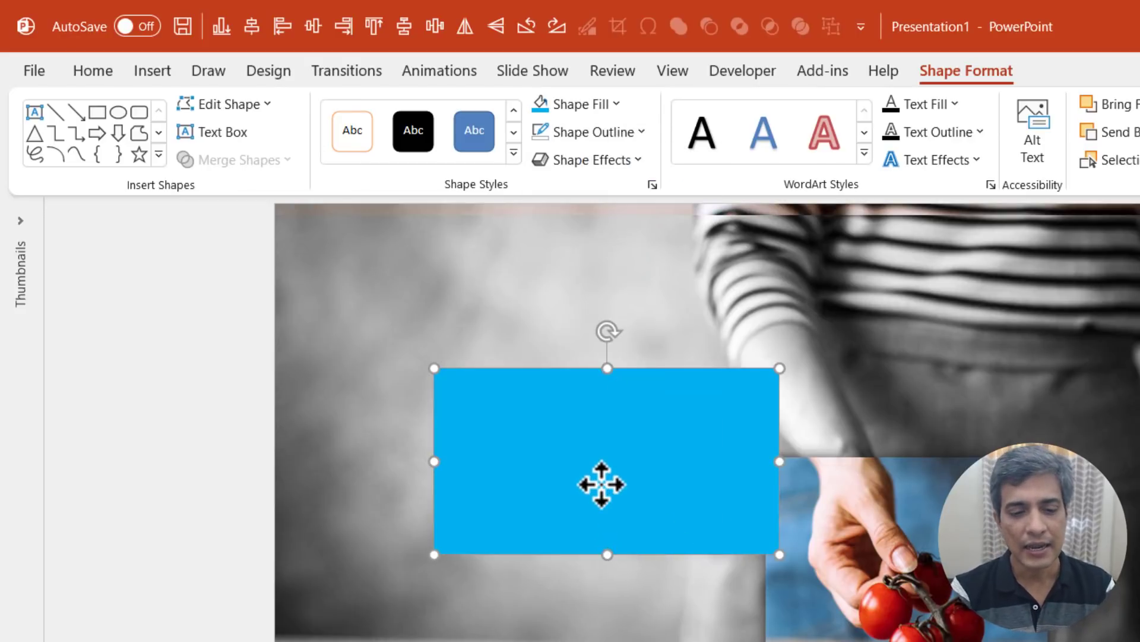
pyautogui.write('Write your Sample Text here. You may write more text if needed')
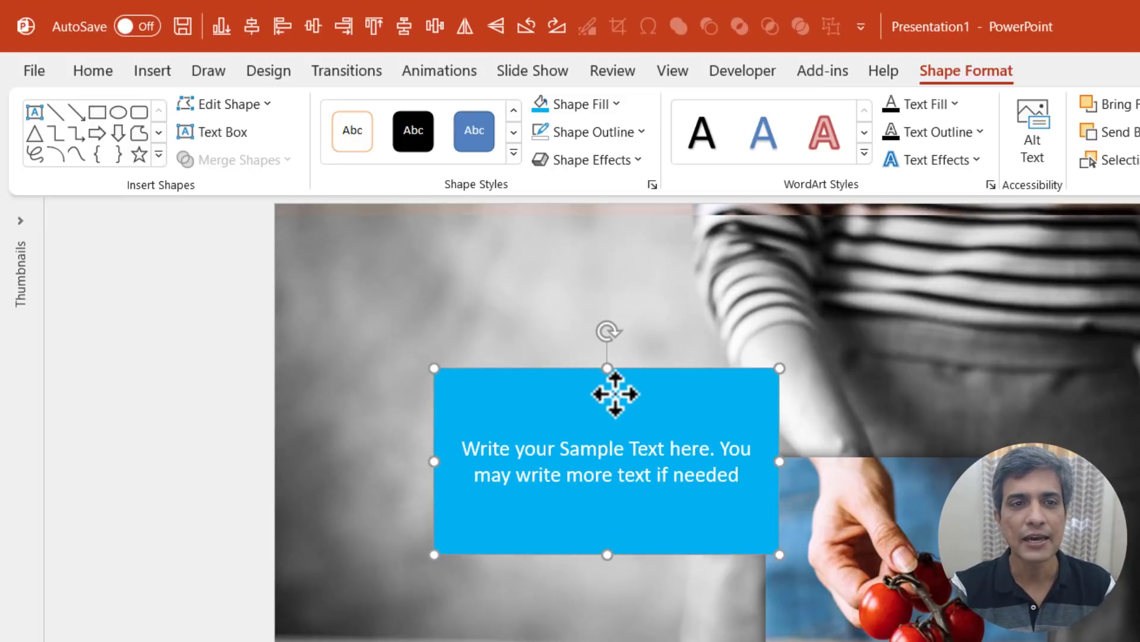
pyautogui.moveTo(687, 548)
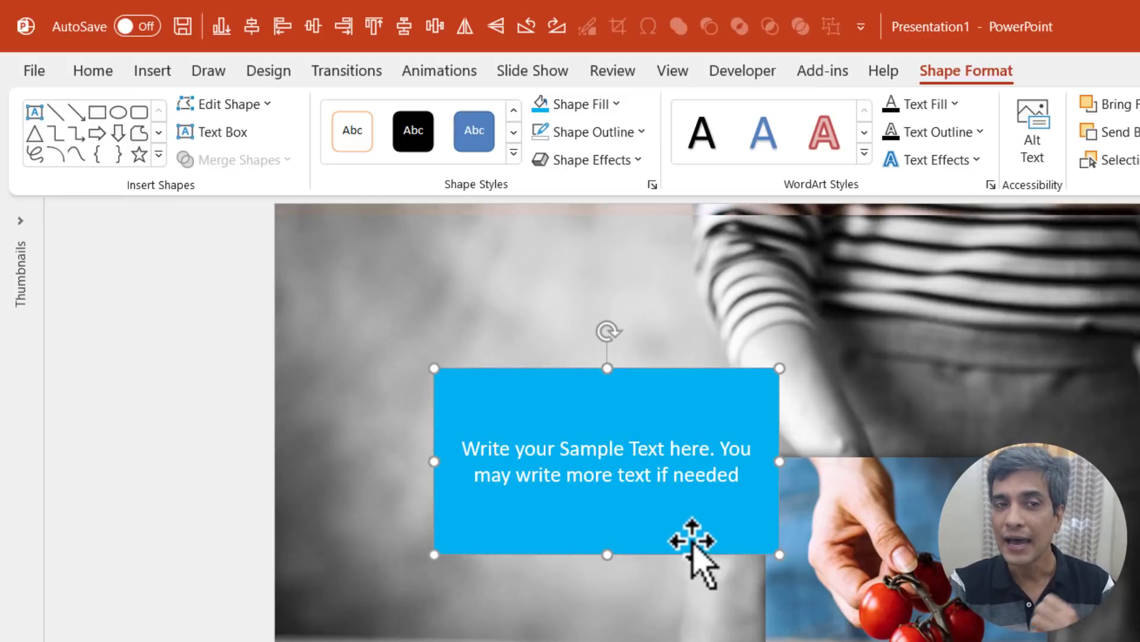
# - Set the caption text in the Dancing Script font at 28 pt
pyautogui.click(93, 70)
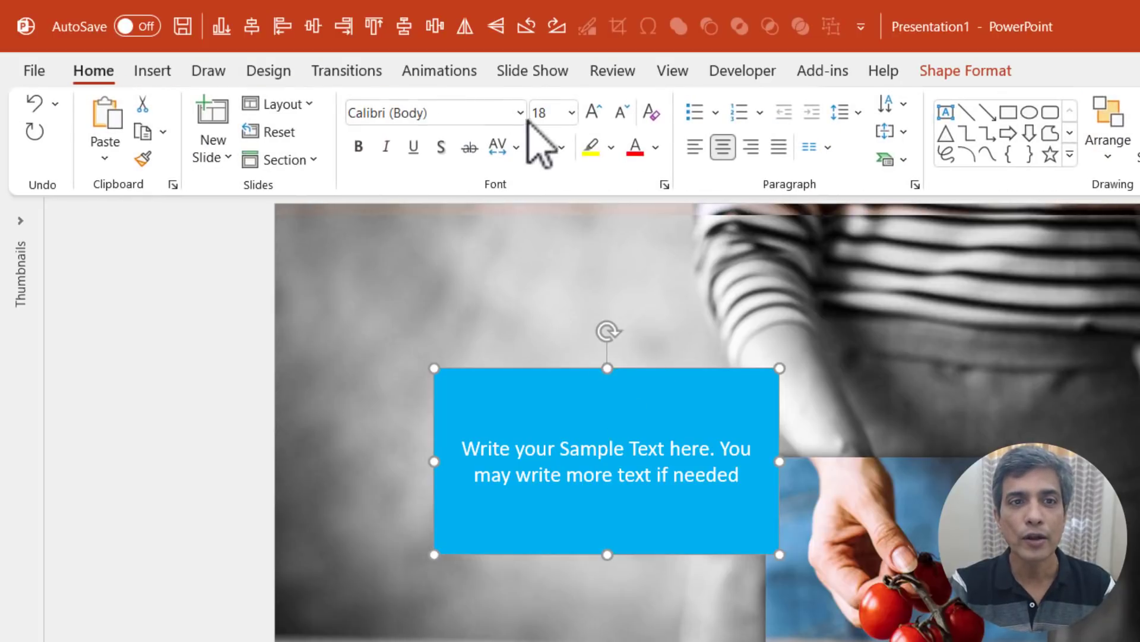
pyautogui.click(520, 112)
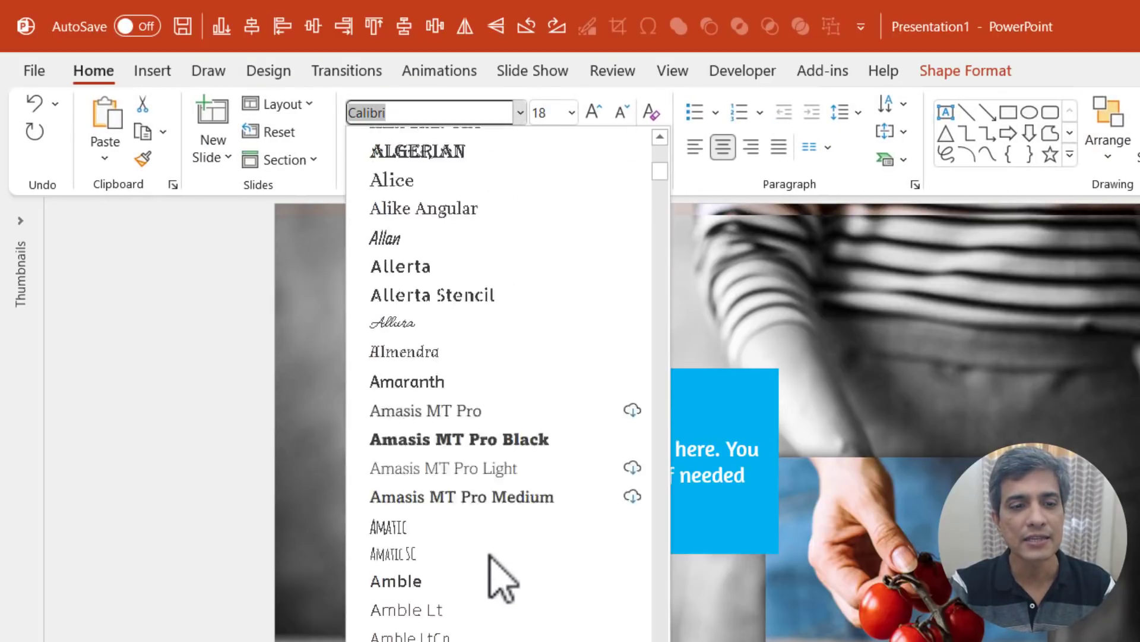
pyautogui.scroll(-3)
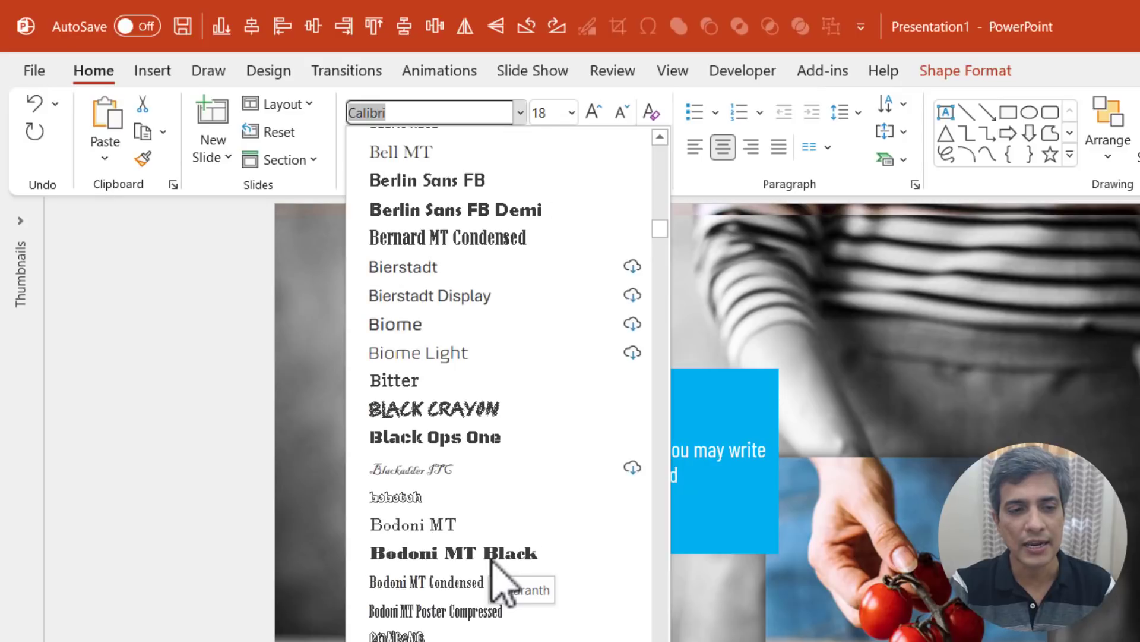
pyautogui.scroll(-3)
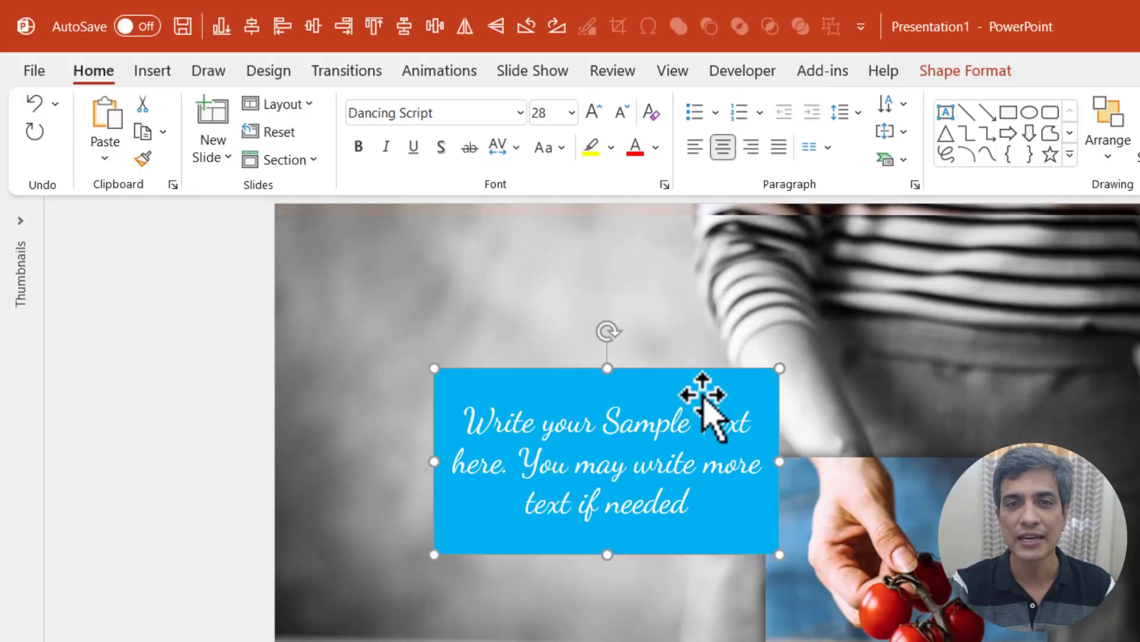
pyautogui.click(658, 147)
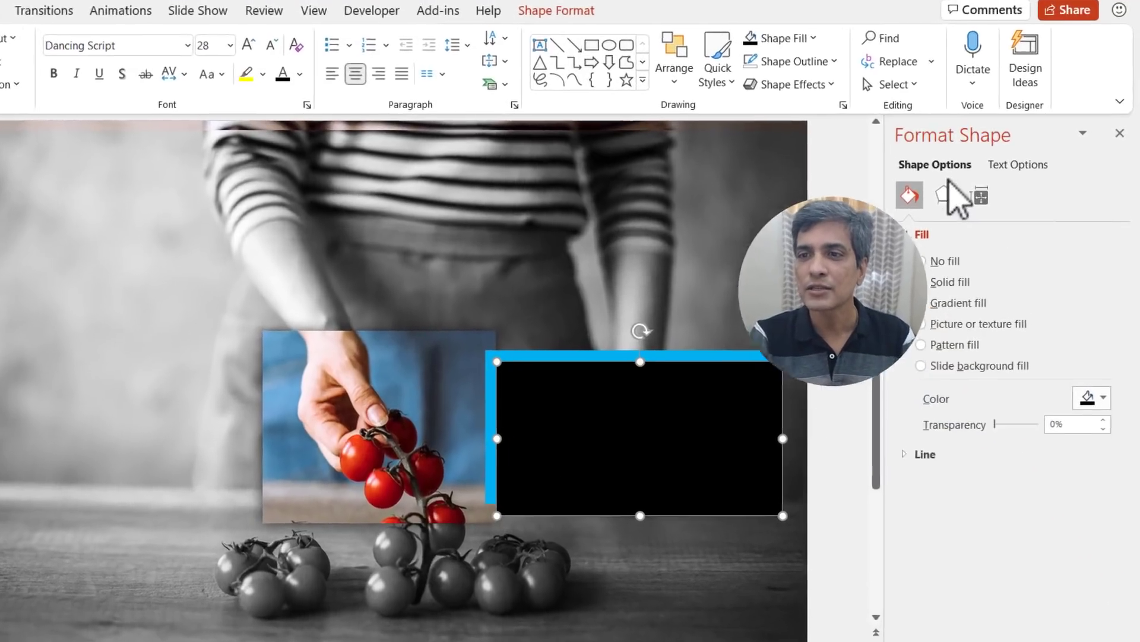
# - Give the black rectangle 2.5 pt soft edges and tilt it slightly
pyautogui.click(944, 195)
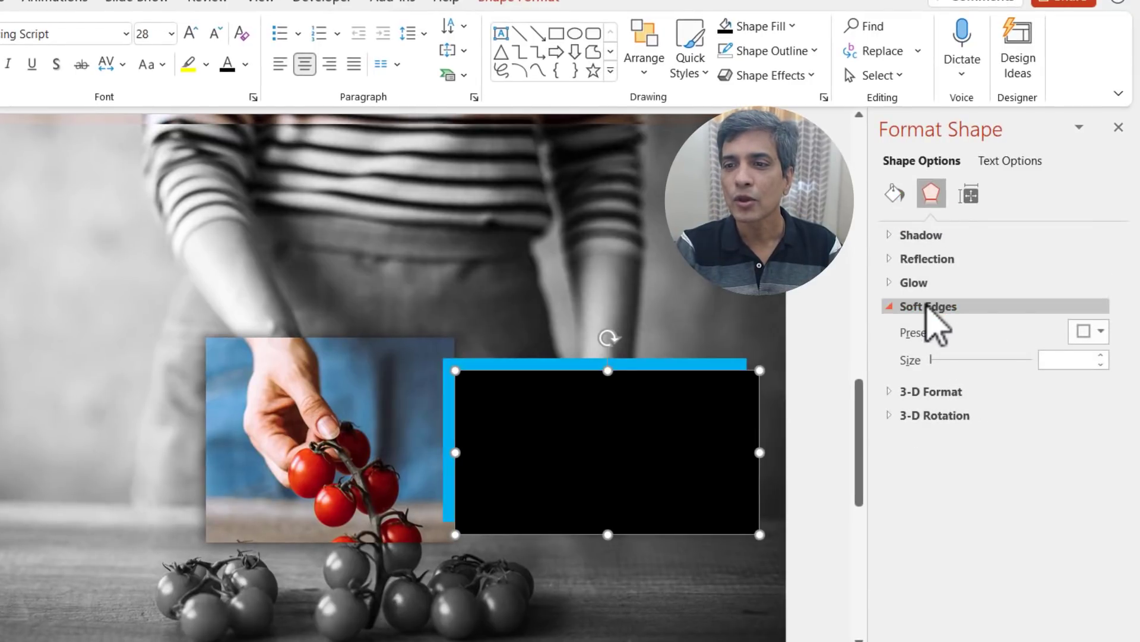
pyautogui.click(1097, 331)
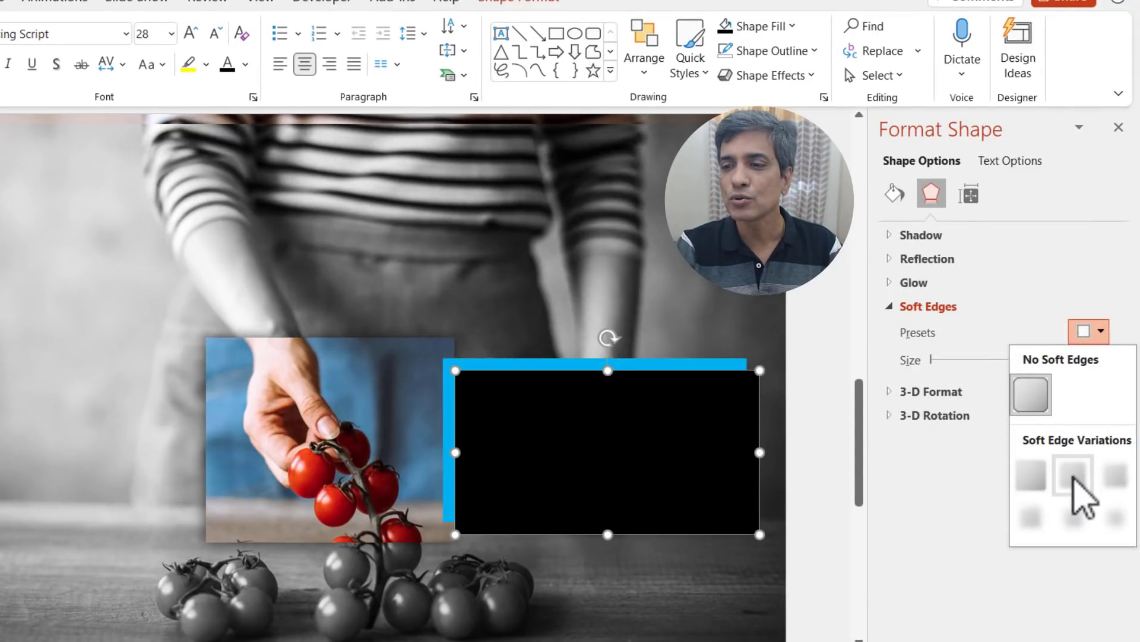
pyautogui.moveTo(1077, 489)
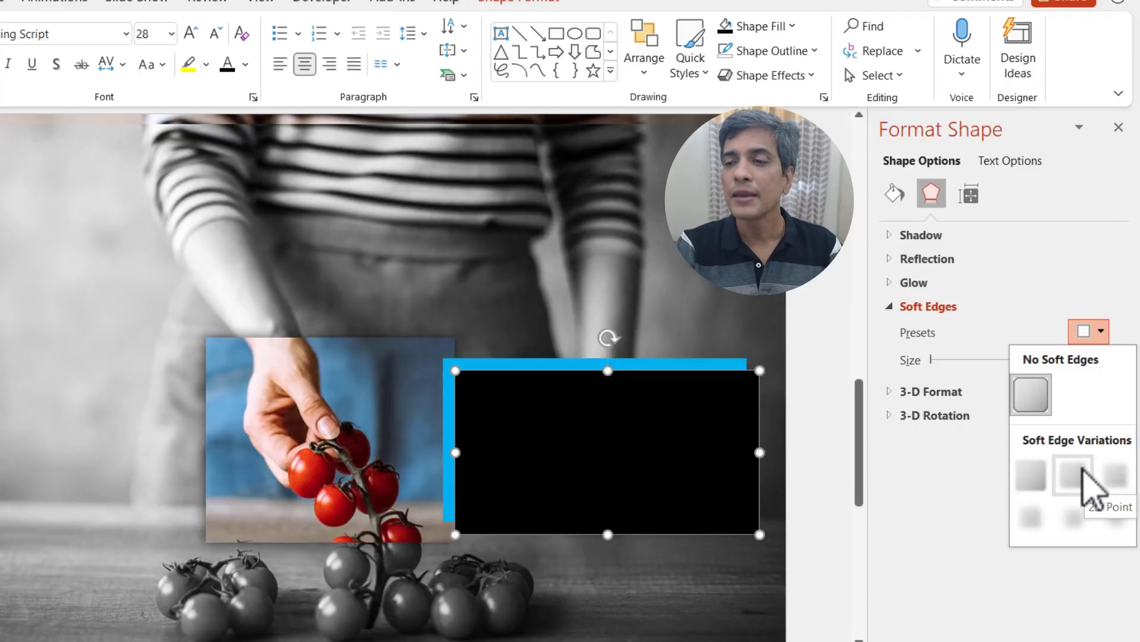
pyautogui.click(1064, 487)
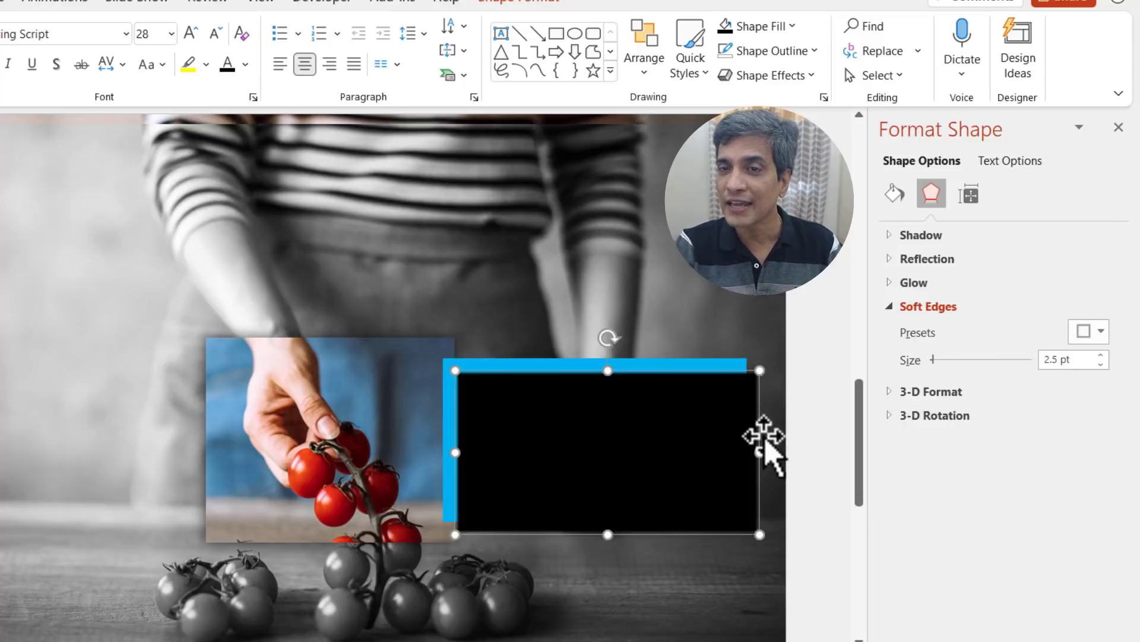
pyautogui.moveTo(667, 451)
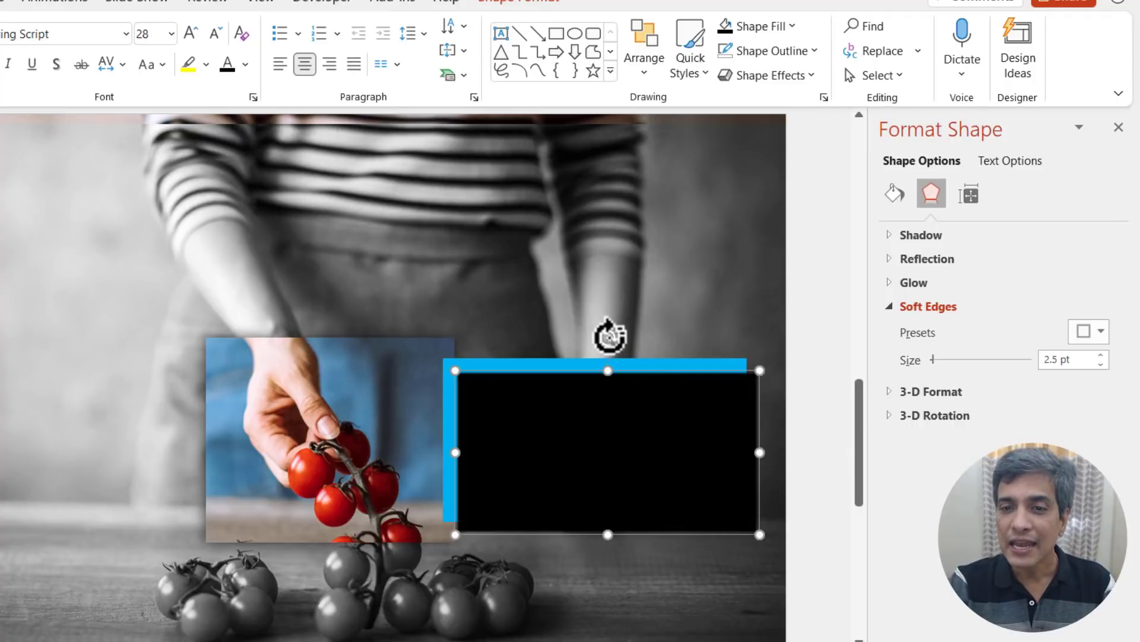
pyautogui.moveTo(607, 329); pyautogui.dragTo(627, 338)
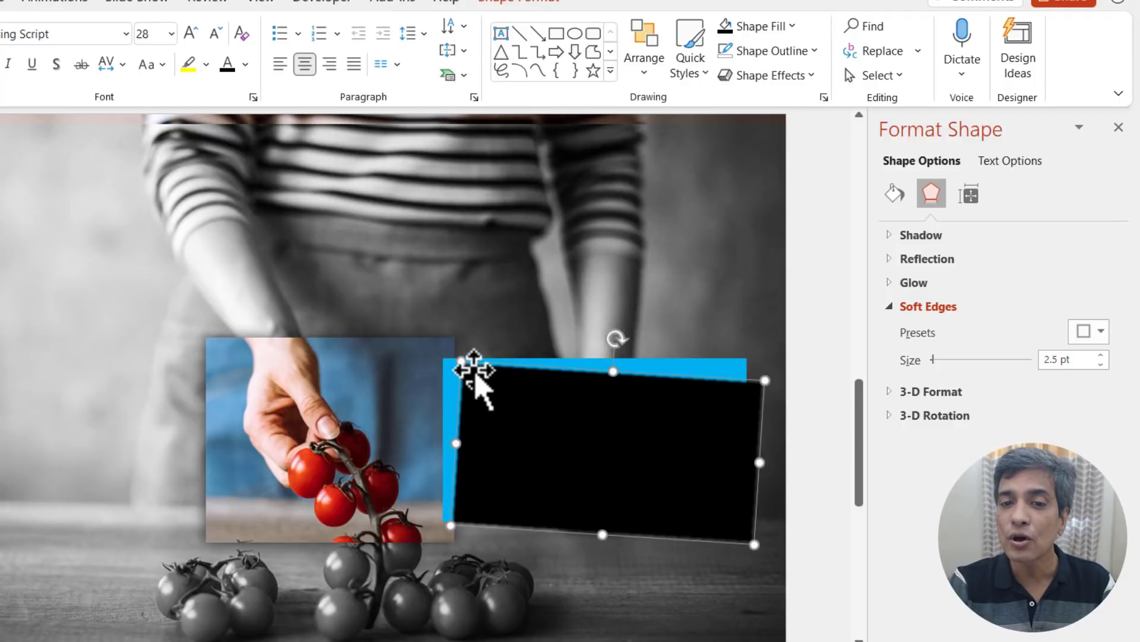
pyautogui.moveTo(452, 387)
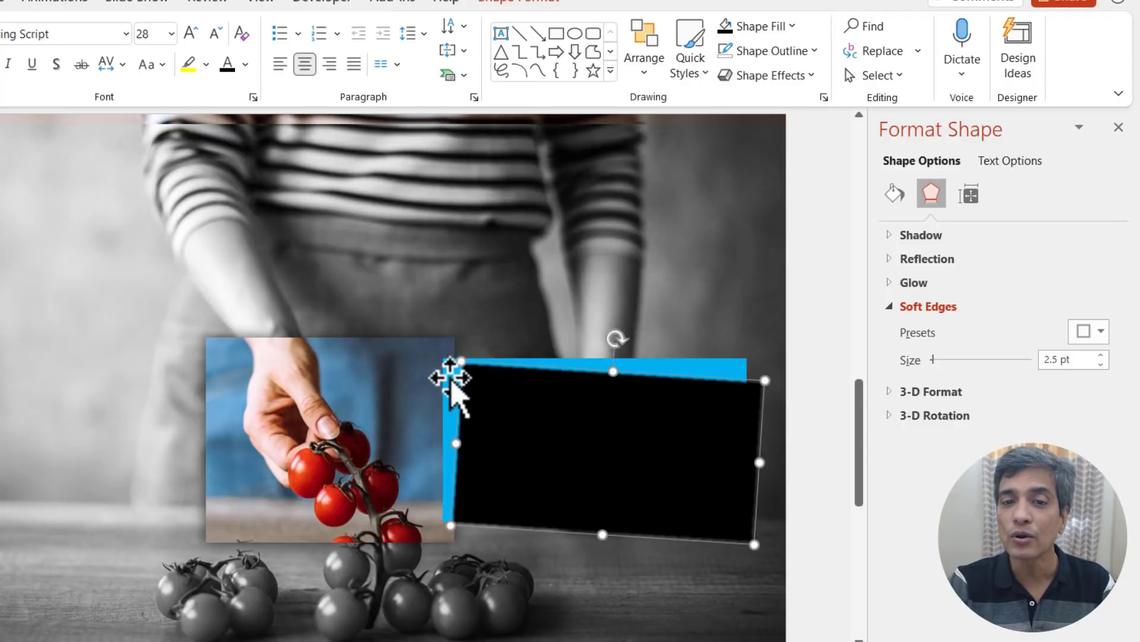
pyautogui.moveTo(570, 468)
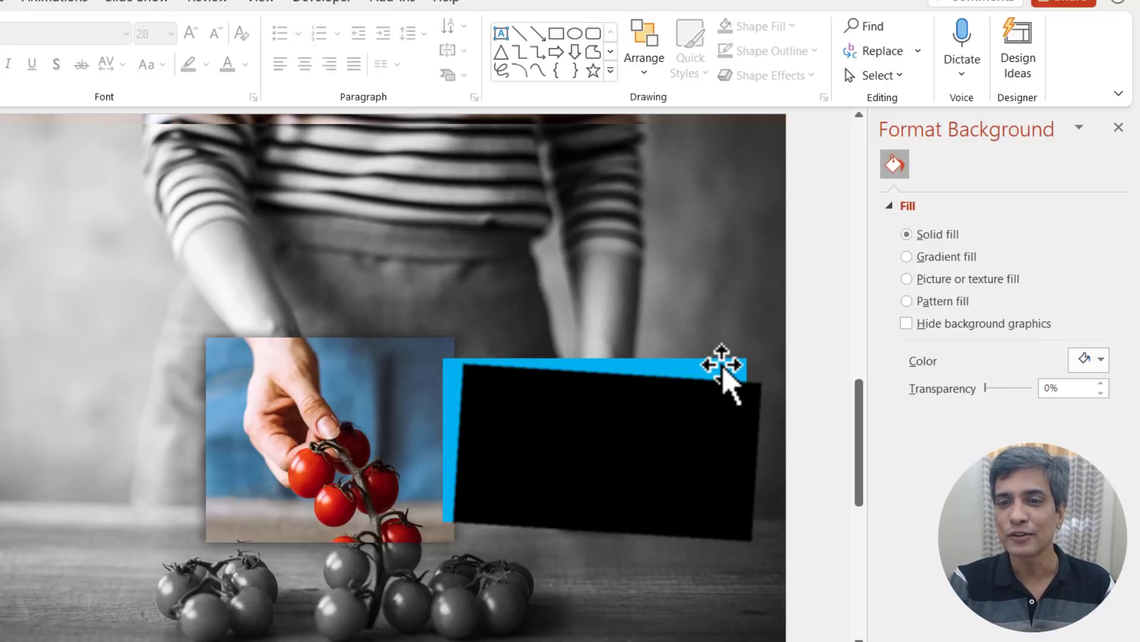
# - Bring the blue caption in front of the black rectangle so it reads as a soft shadow
pyautogui.rightClick(725, 383)
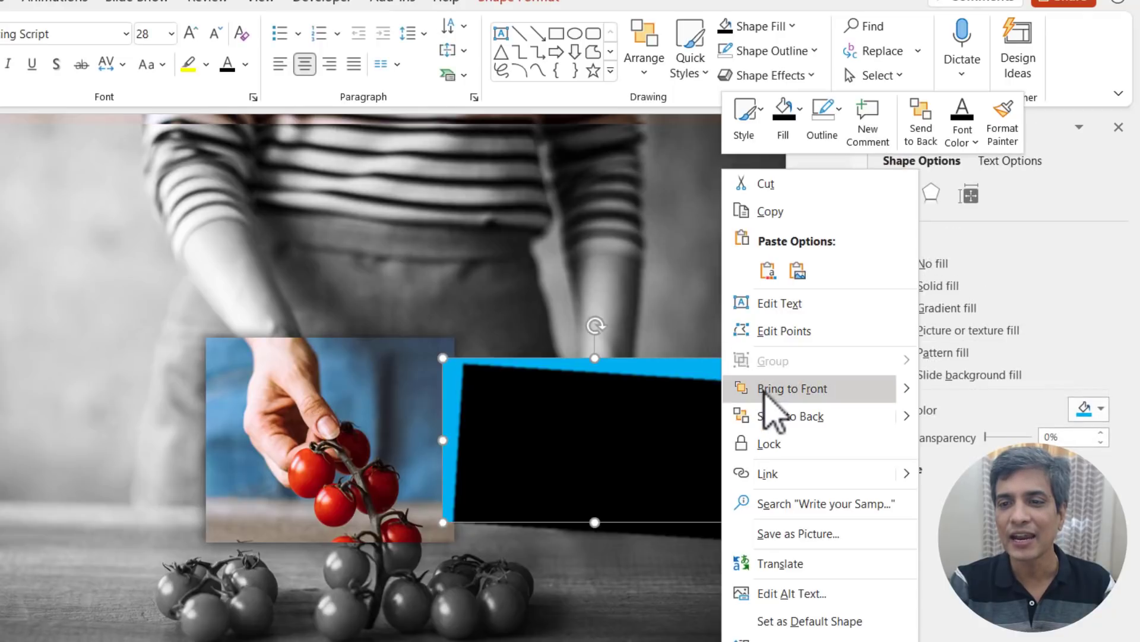
pyautogui.click(792, 387)
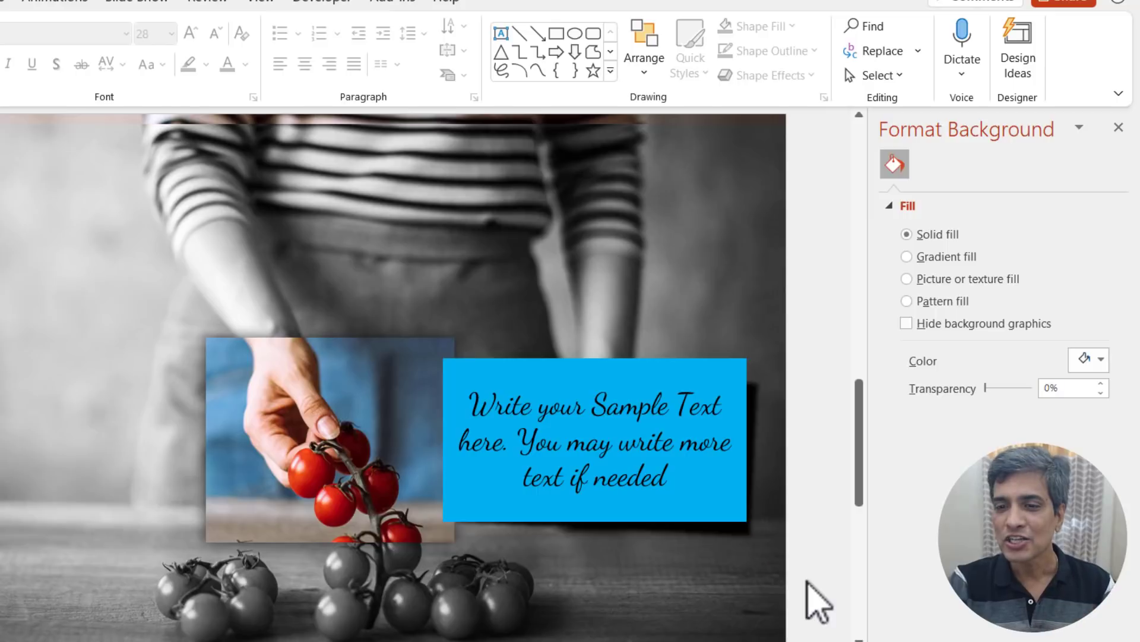
pyautogui.click(591, 446)
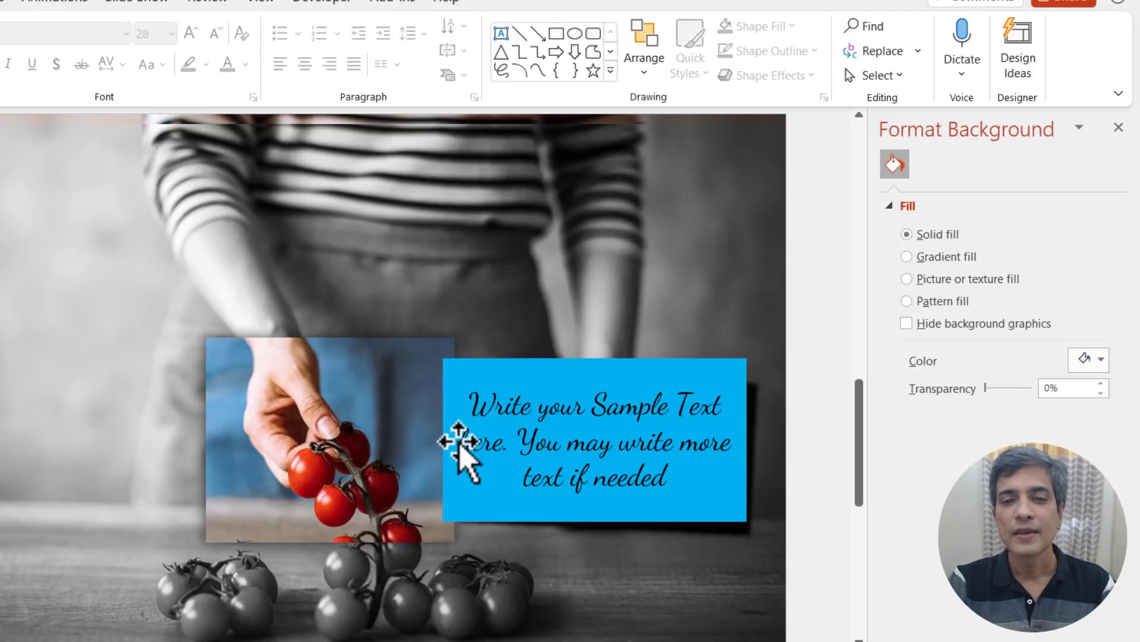
pyautogui.moveTo(369, 423)
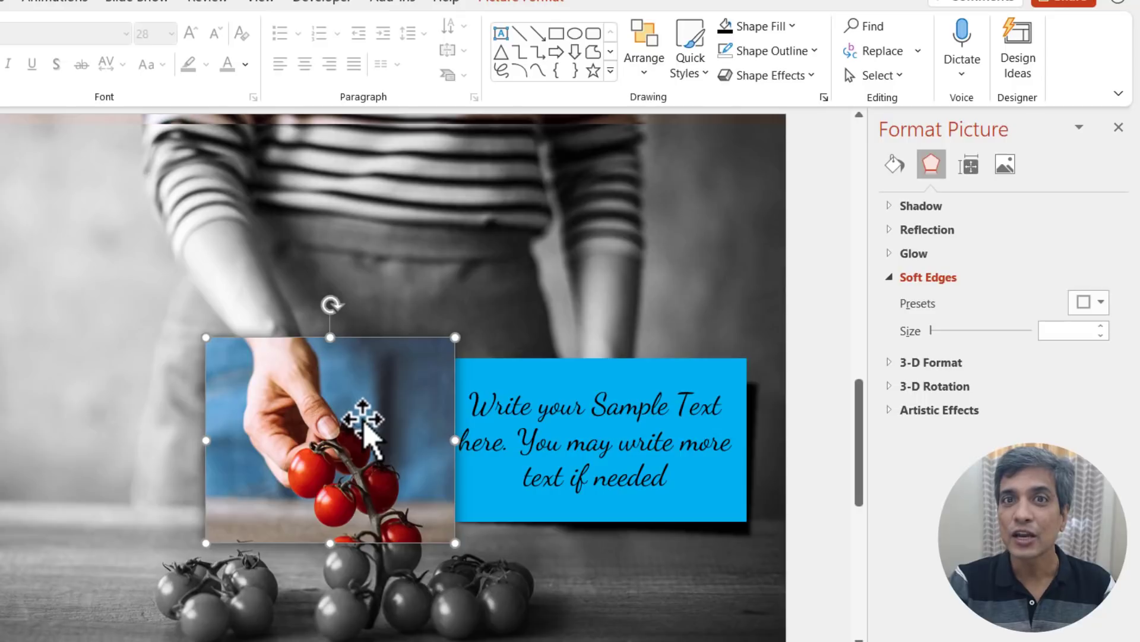
pyautogui.moveTo(815, 404)
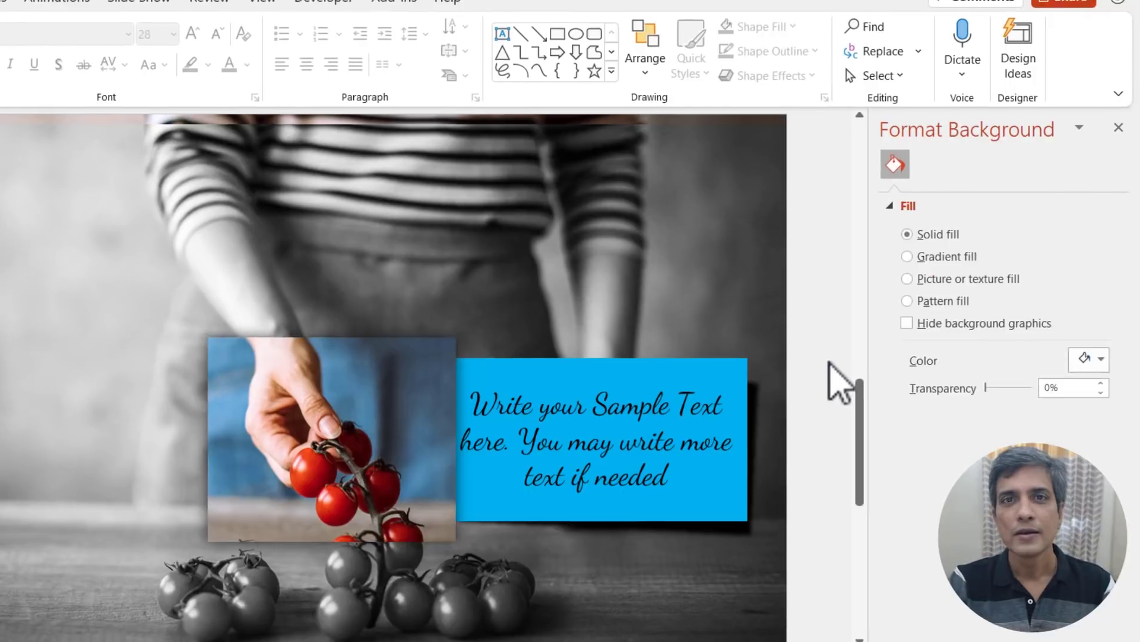
# - Give the colour tomato crop a Fade entrance, first in the animation pane
pyautogui.click(301, 47)
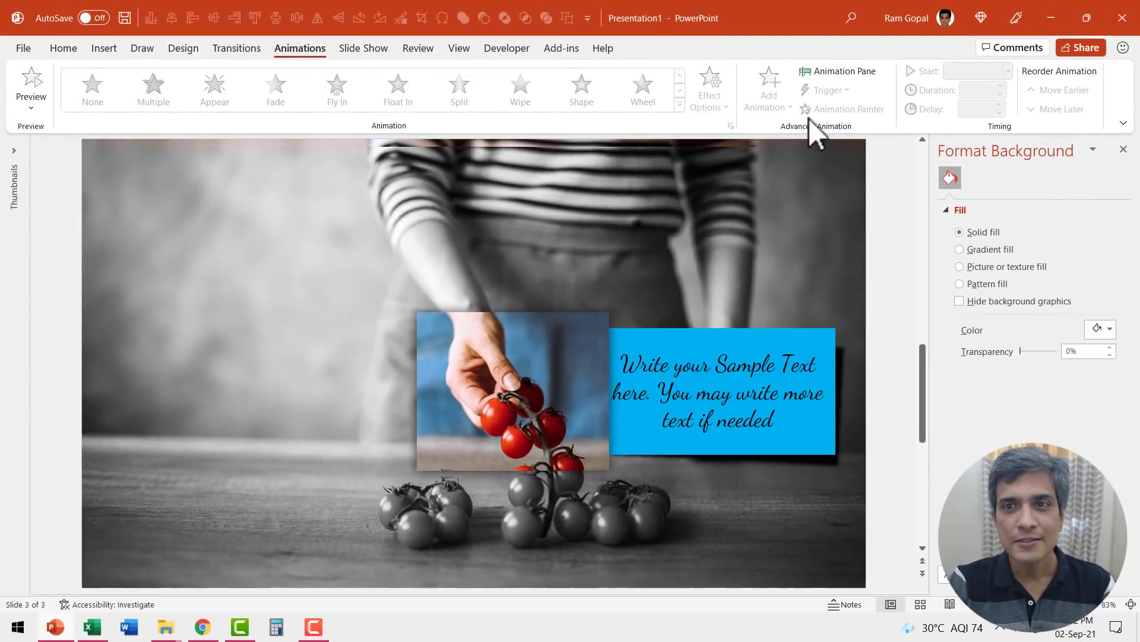
pyautogui.click(839, 71)
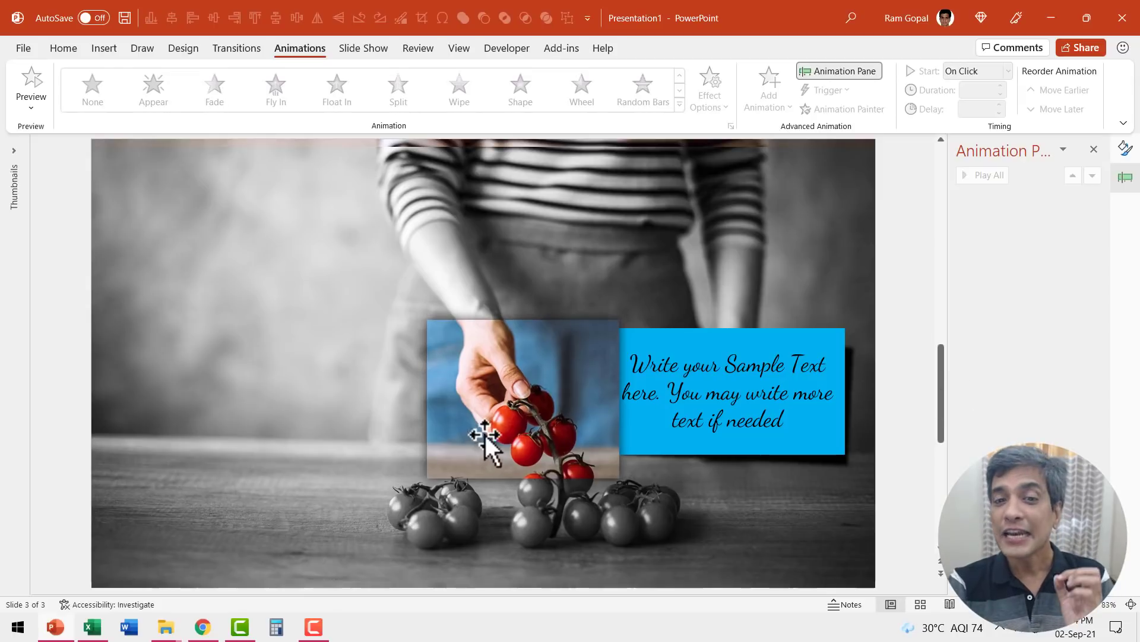
pyautogui.moveTo(530, 424)
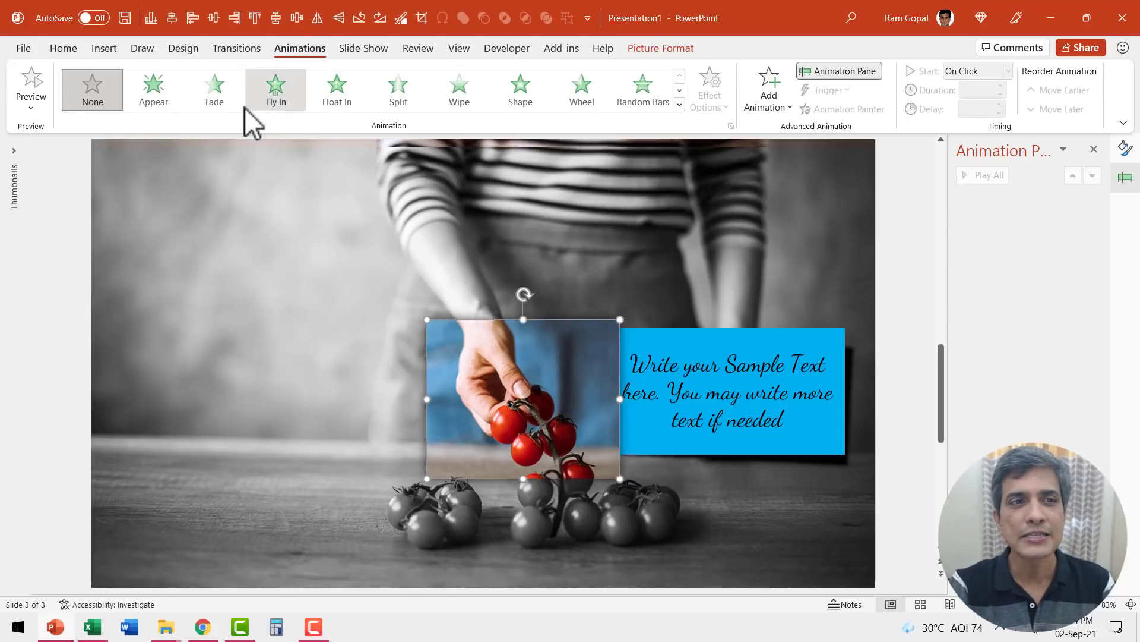
pyautogui.click(214, 90)
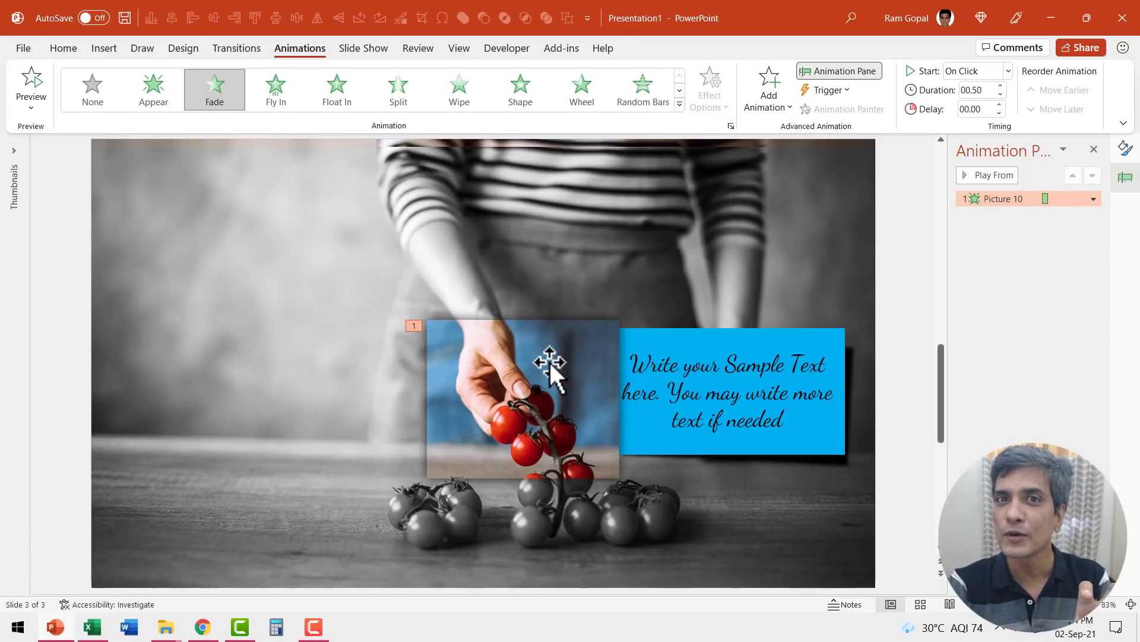
pyautogui.moveTo(540, 416)
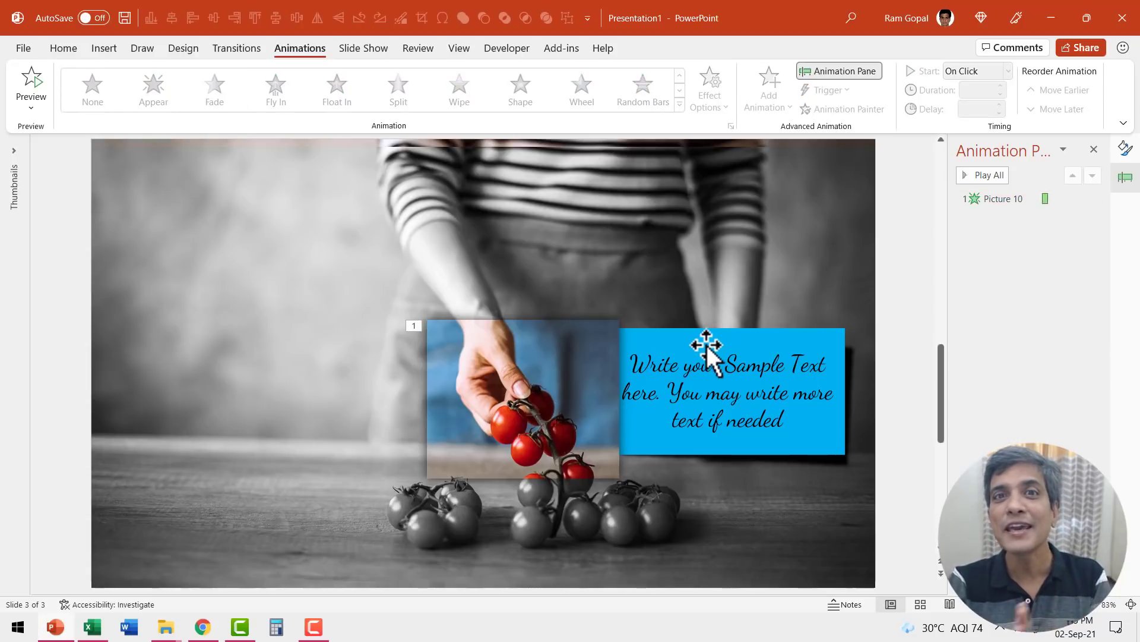
pyautogui.moveTo(671, 340)
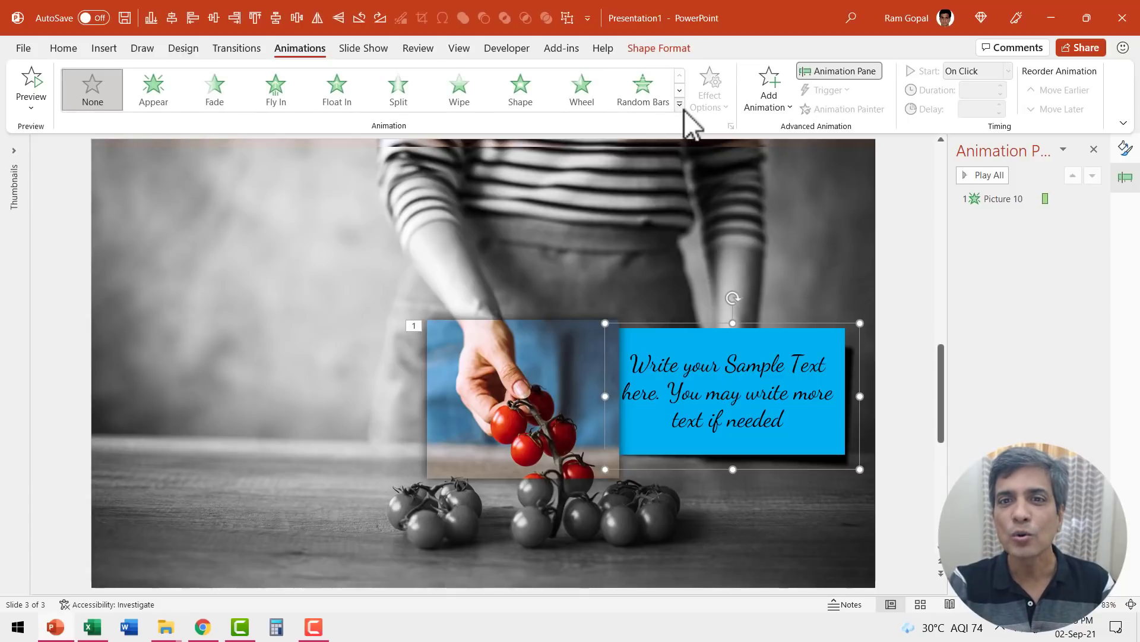
# - Give the caption group a Peek In entrance starting After Previous
pyautogui.click(680, 104)
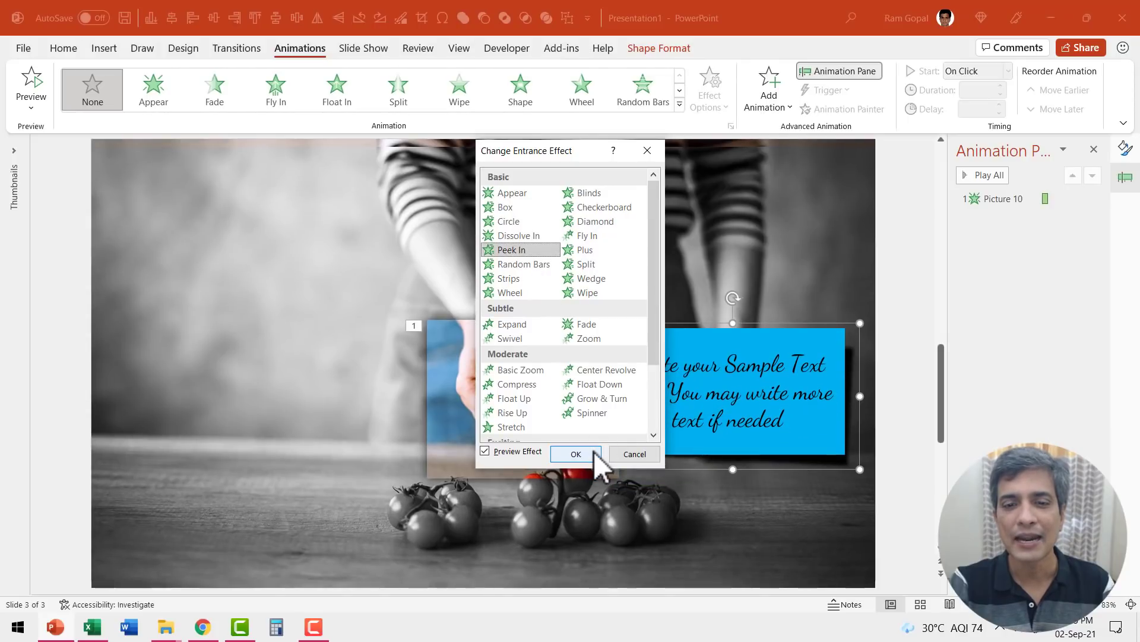
pyautogui.click(577, 453)
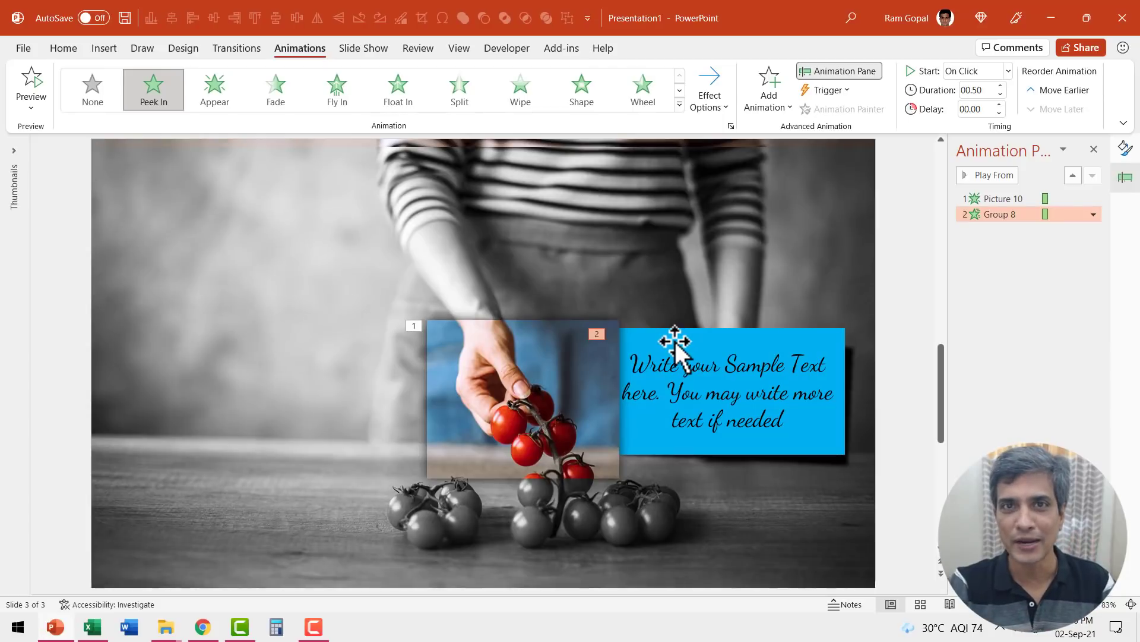
pyautogui.click(1005, 71)
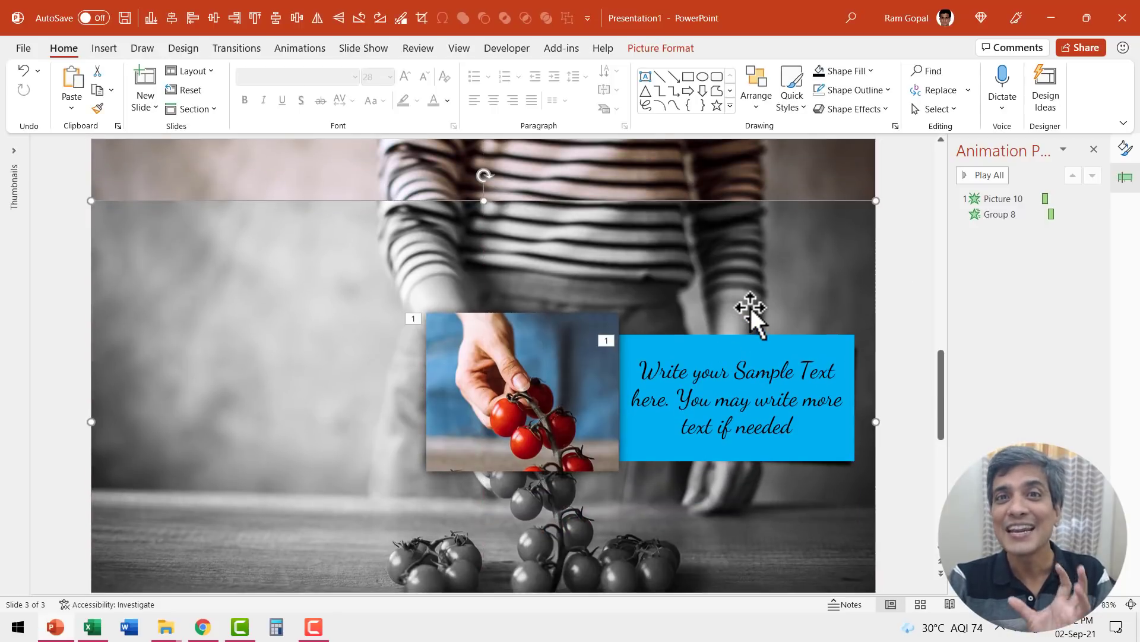
pyautogui.moveTo(781, 298)
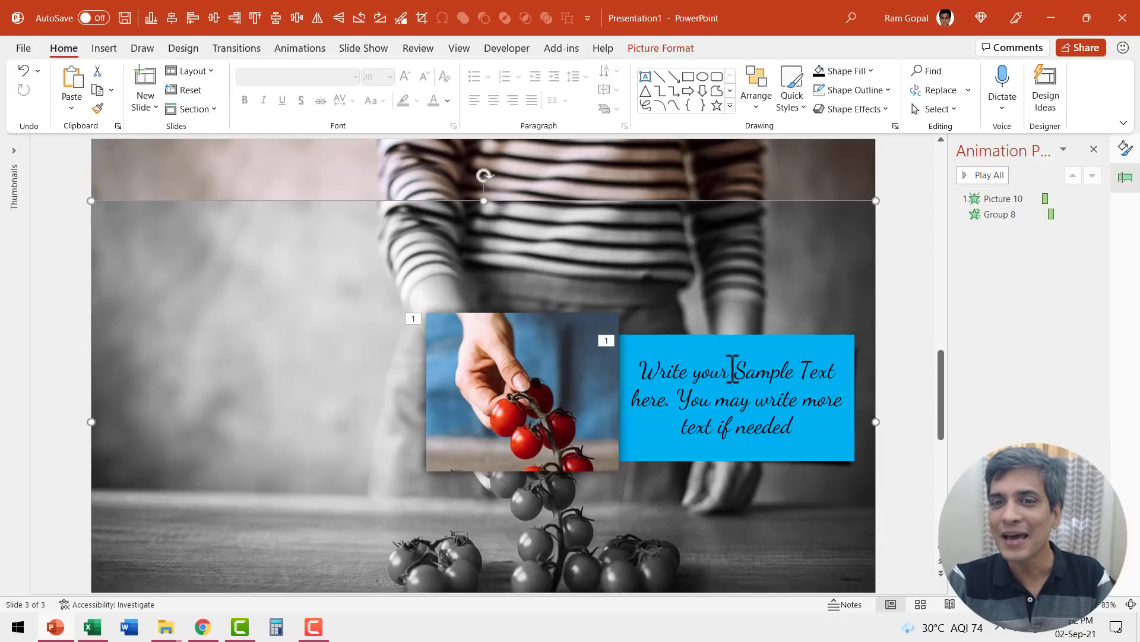
pyautogui.moveTo(714, 251)
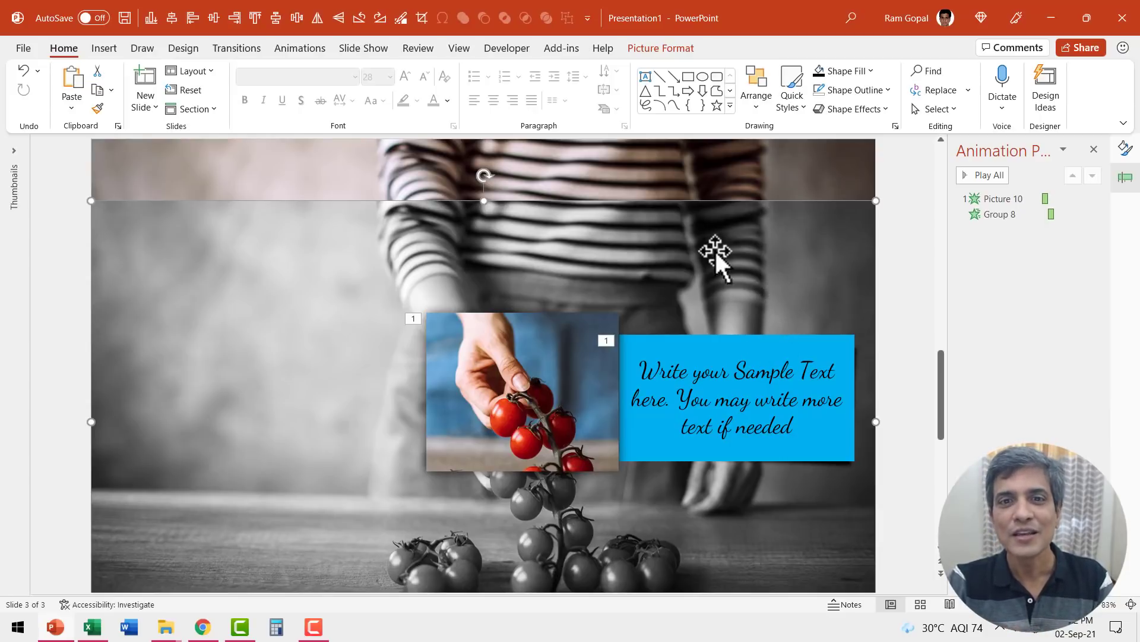
pyautogui.moveTo(316, 70)
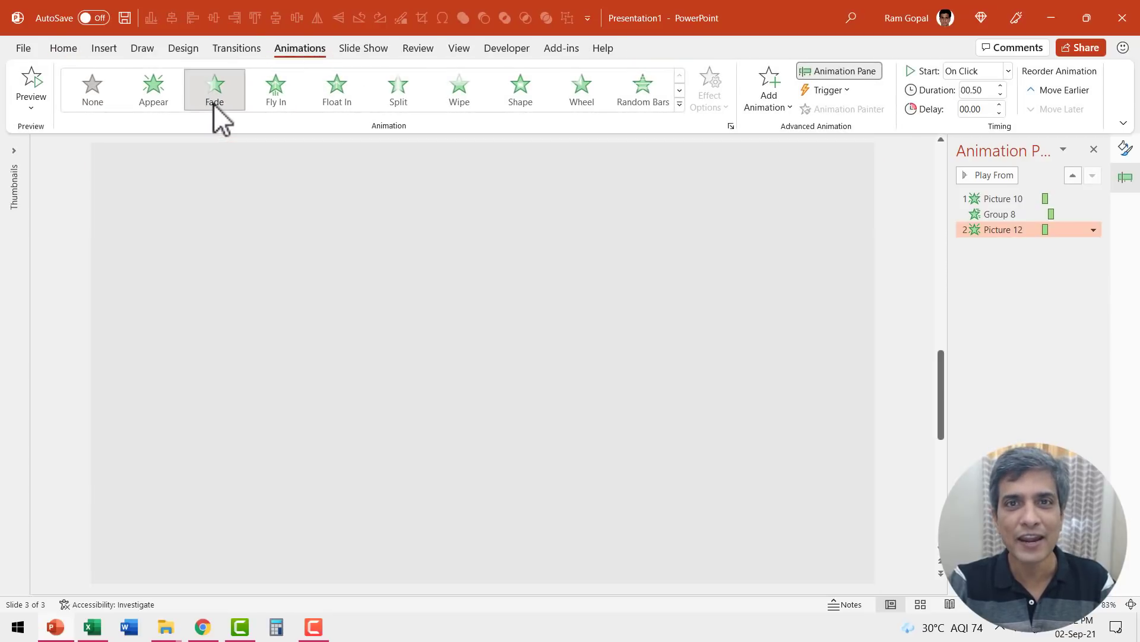
# - Start the background photo's Fade entrance With Previous
pyautogui.click(1005, 70)
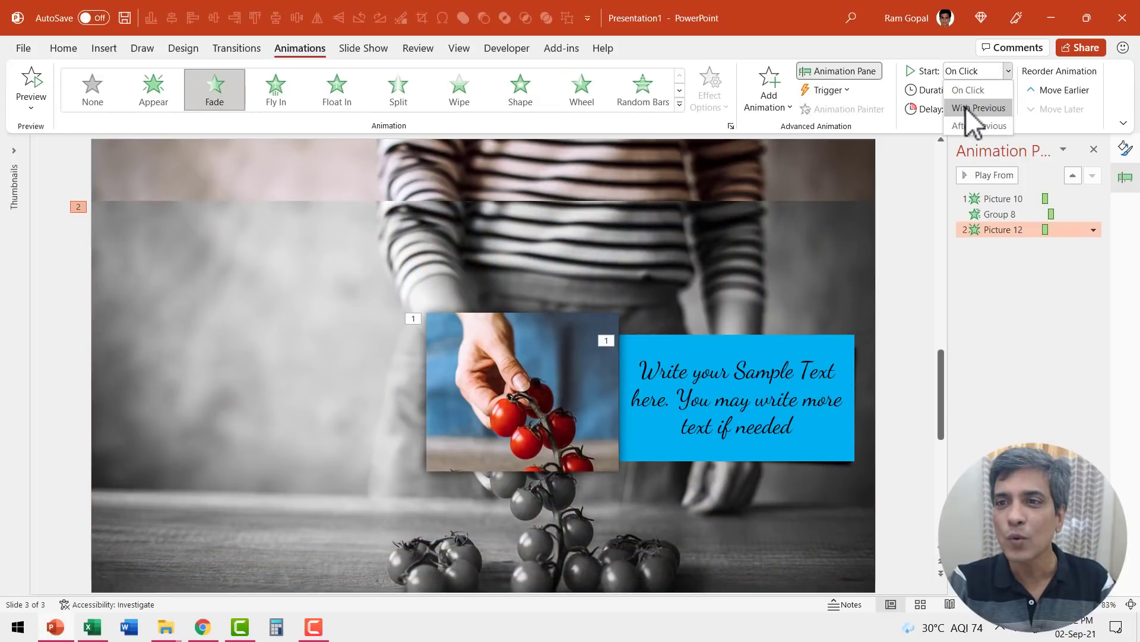
pyautogui.click(978, 107)
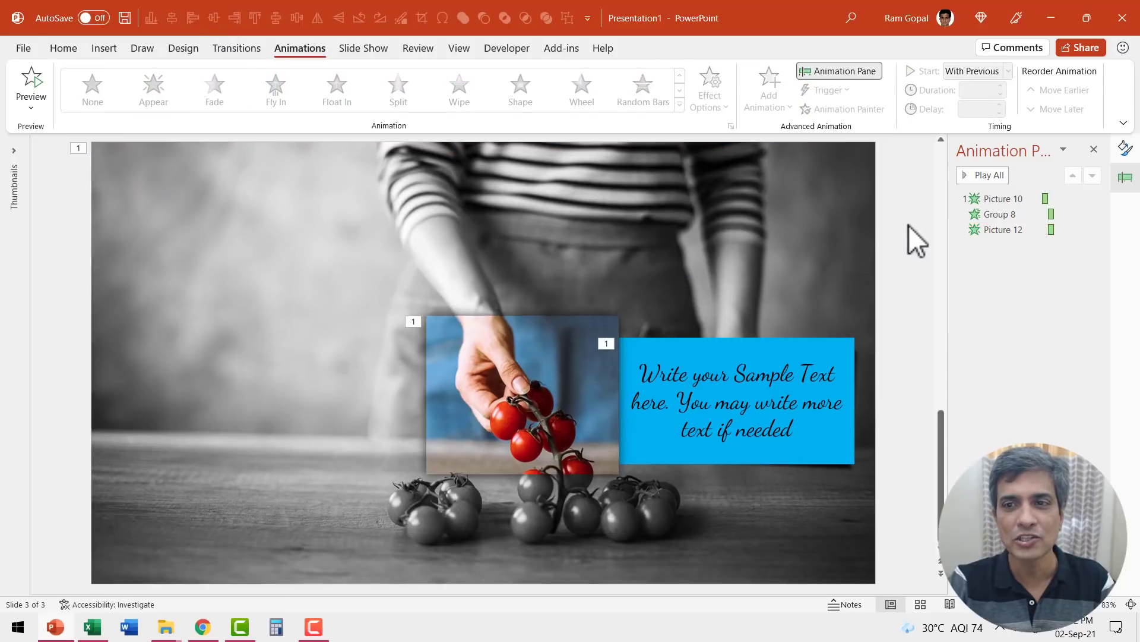
pyautogui.moveTo(841, 615)
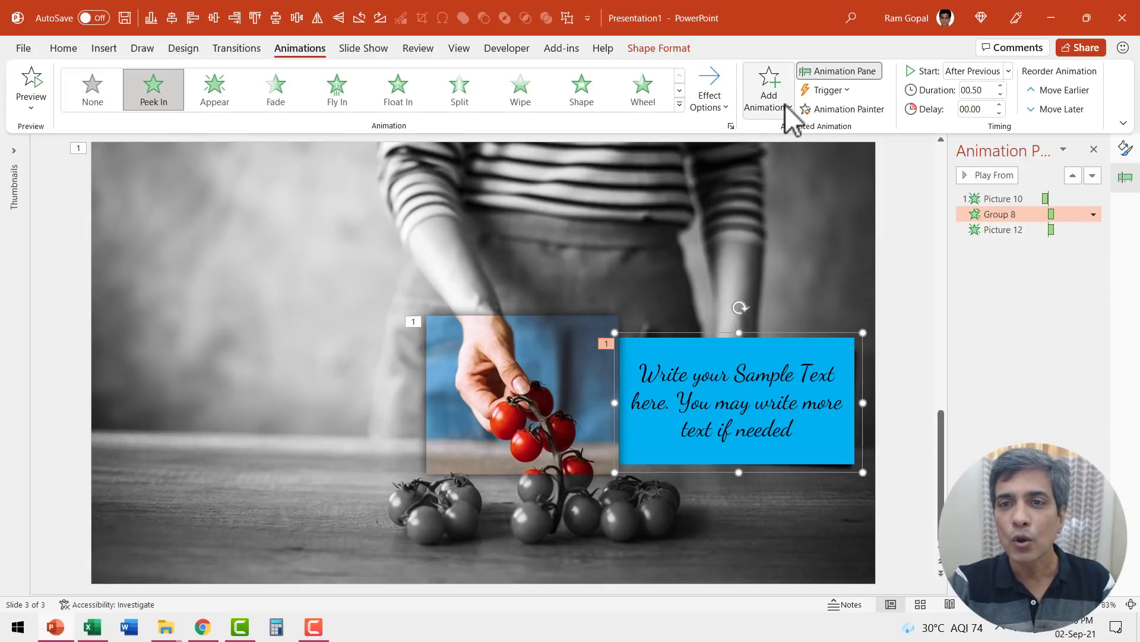
# - Add a Peek Out exit to the caption group from More Exit Effects
pyautogui.click(767, 89)
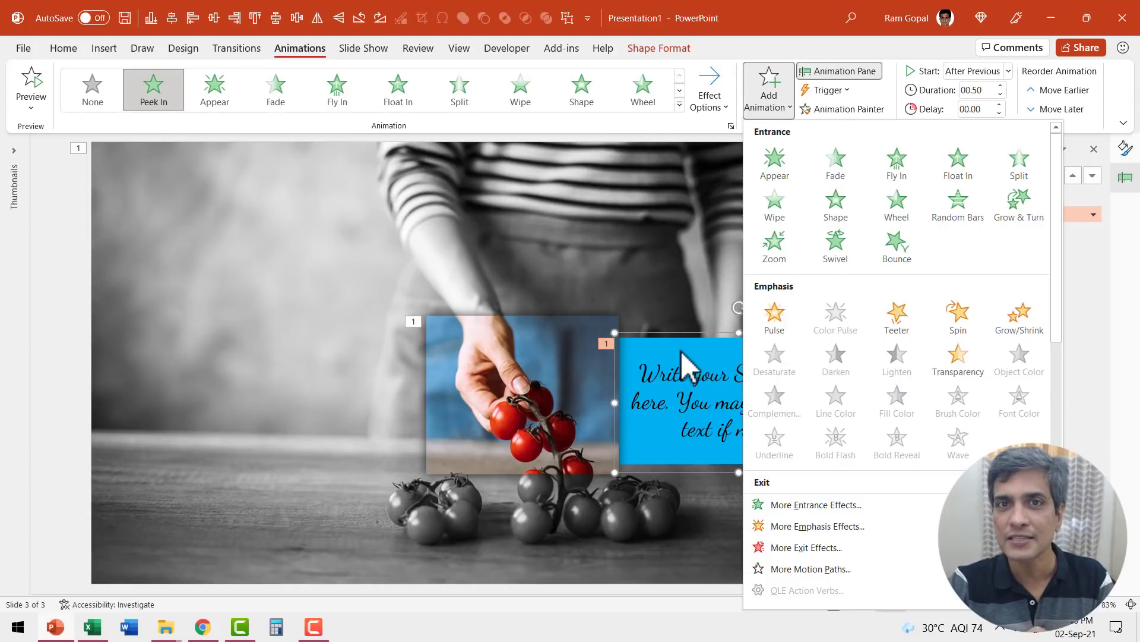
pyautogui.scroll(-3)
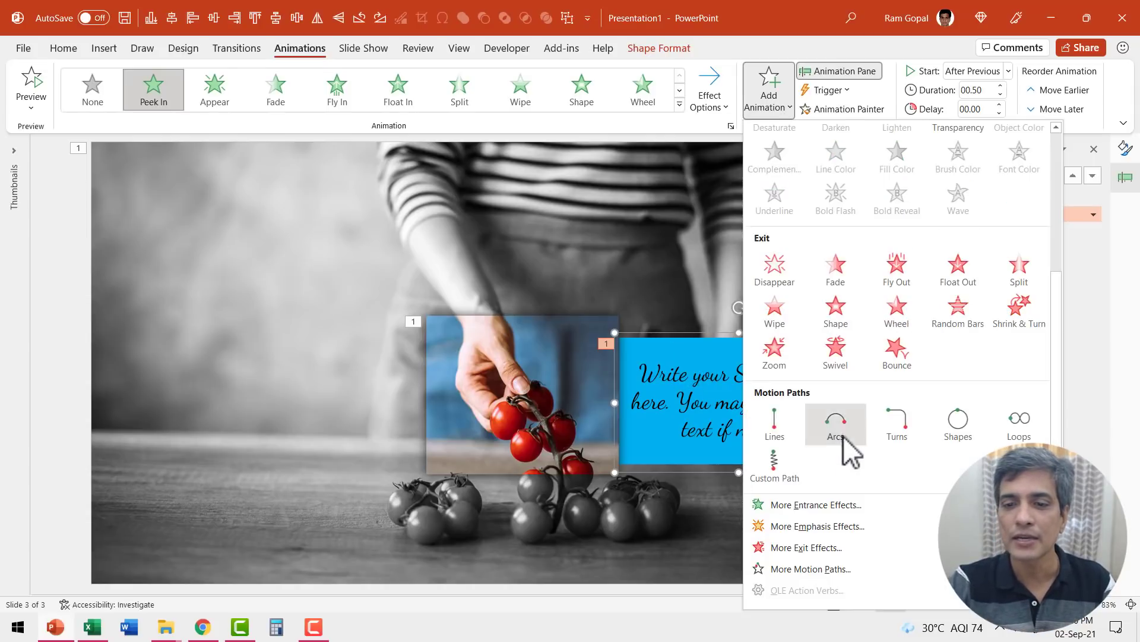
pyautogui.click(808, 547)
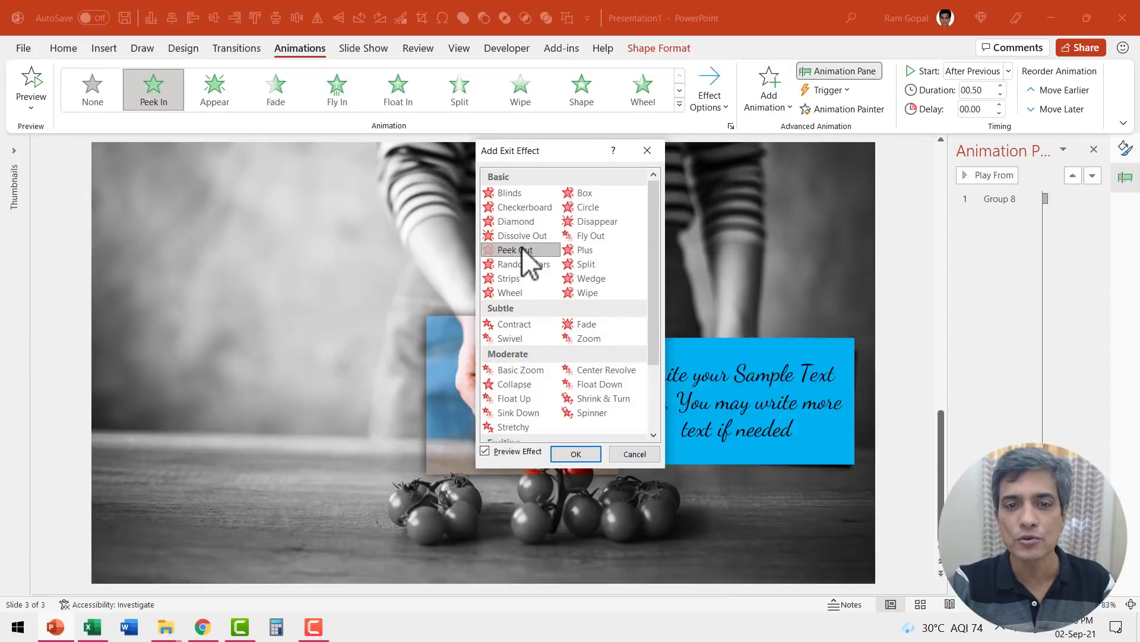
pyautogui.click(576, 453)
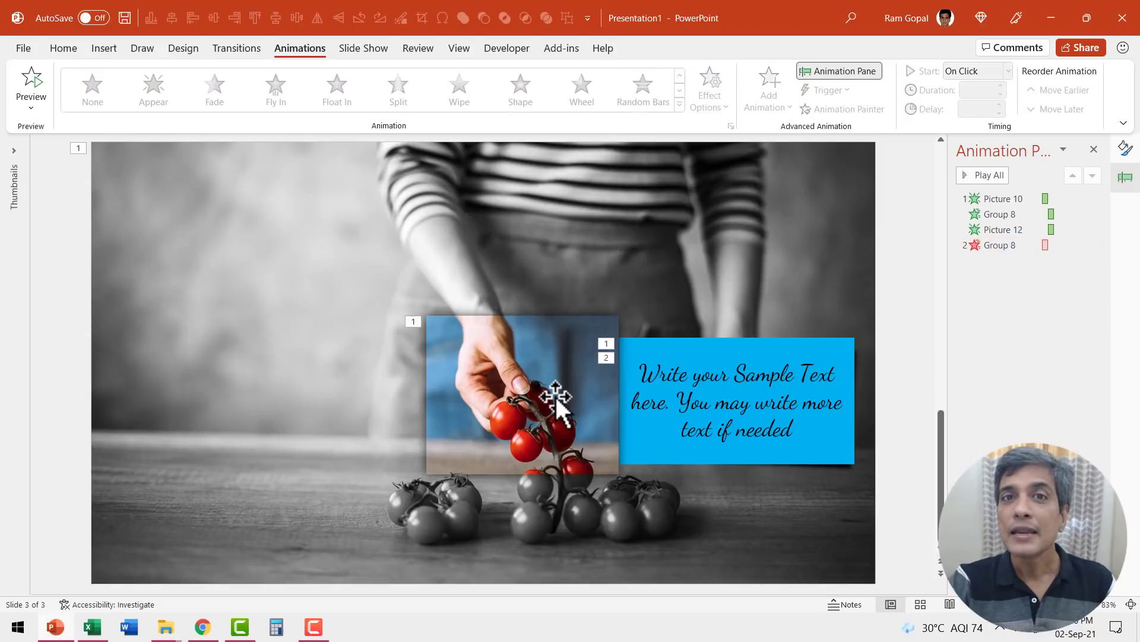
pyautogui.moveTo(506, 384)
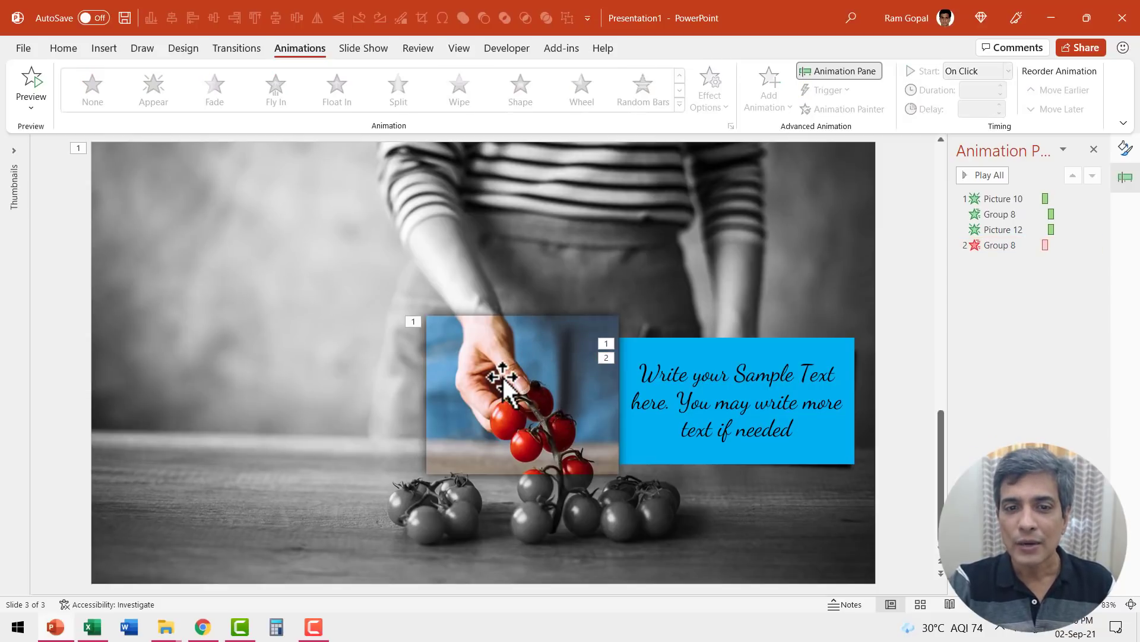
# - Add Fade exits to the colour crop and the grayscale background photo, third and fourth in the pane
pyautogui.click(766, 86)
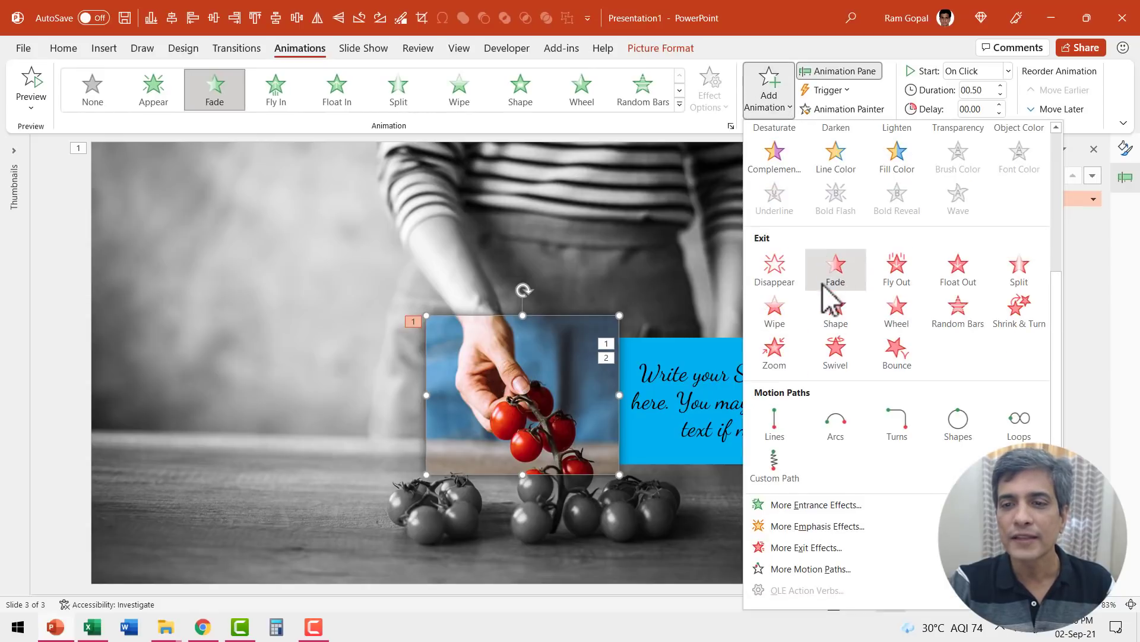
pyautogui.click(835, 269)
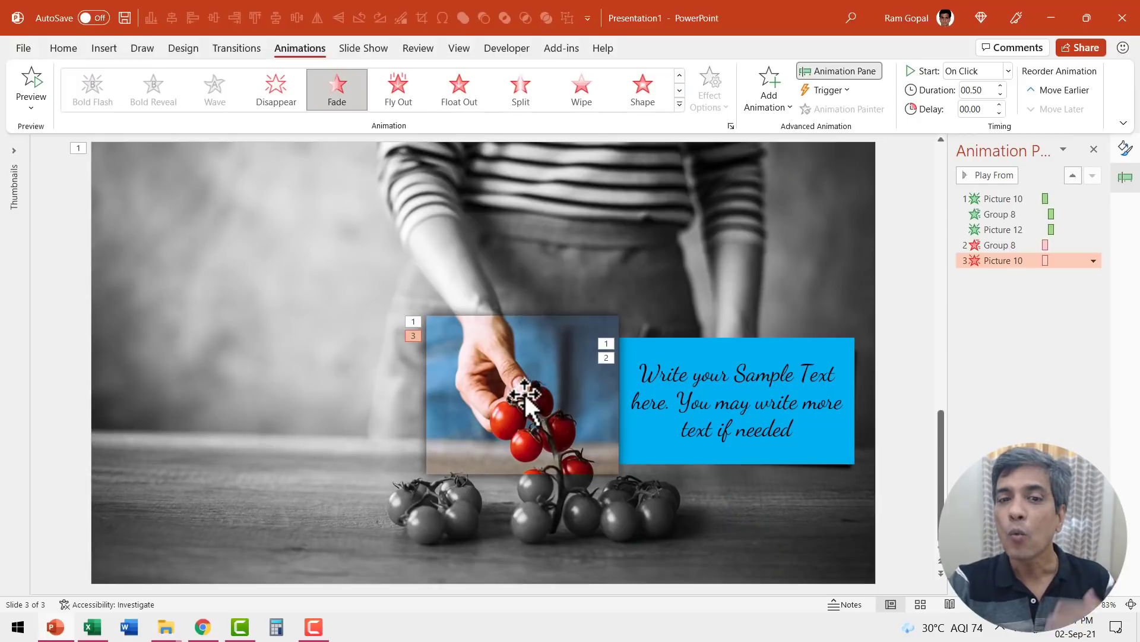
pyautogui.moveTo(629, 230)
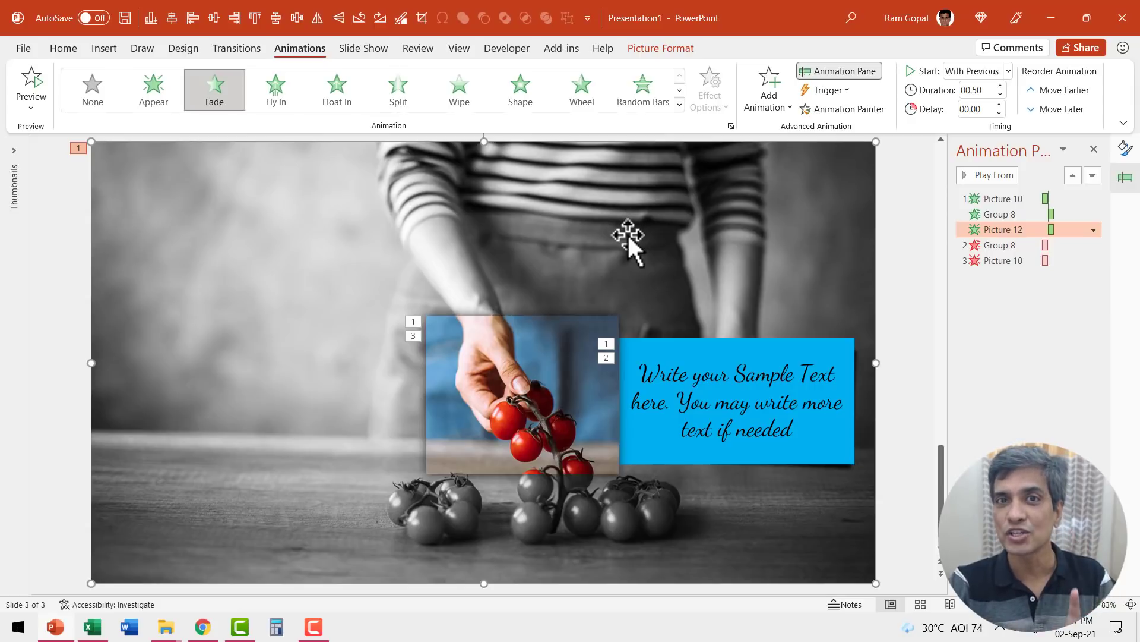
pyautogui.click(767, 89)
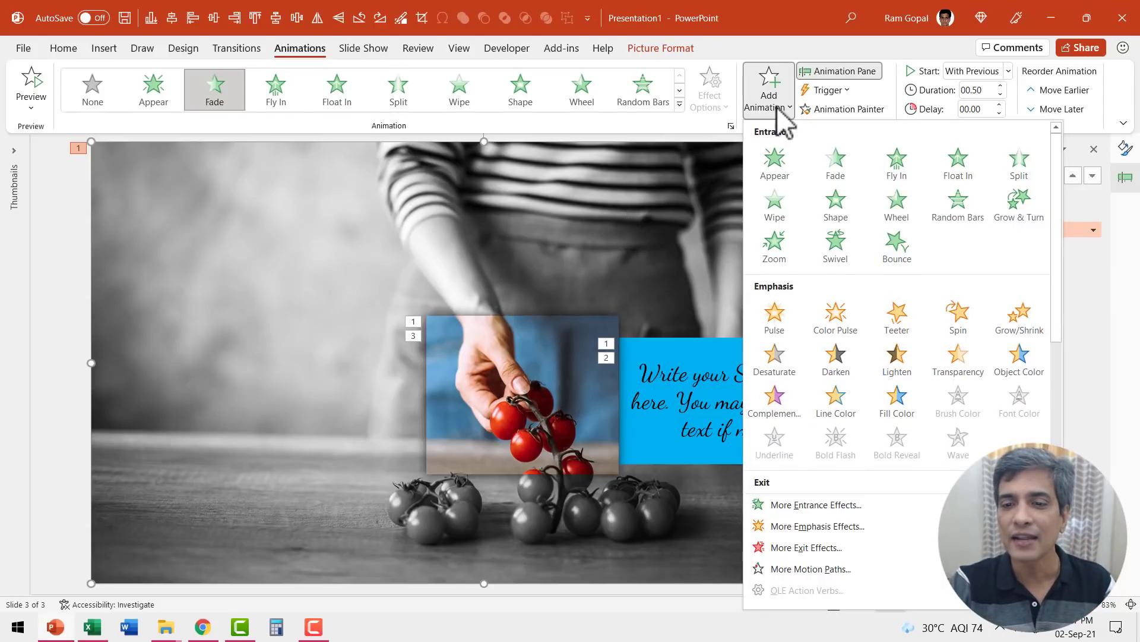
pyautogui.scroll(-3)
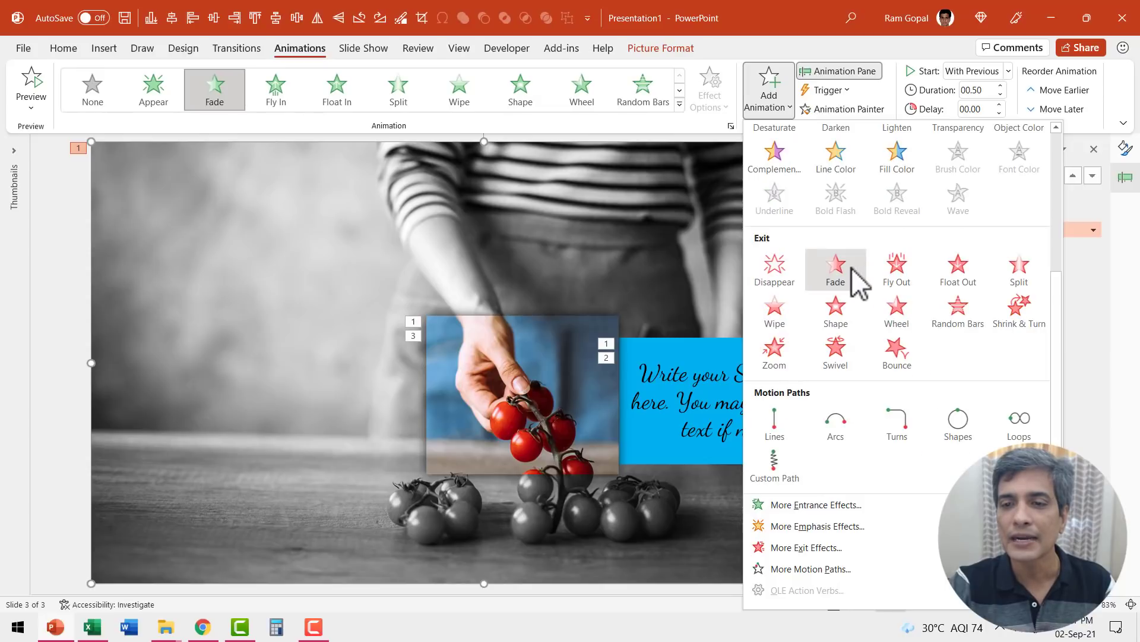
pyautogui.click(836, 266)
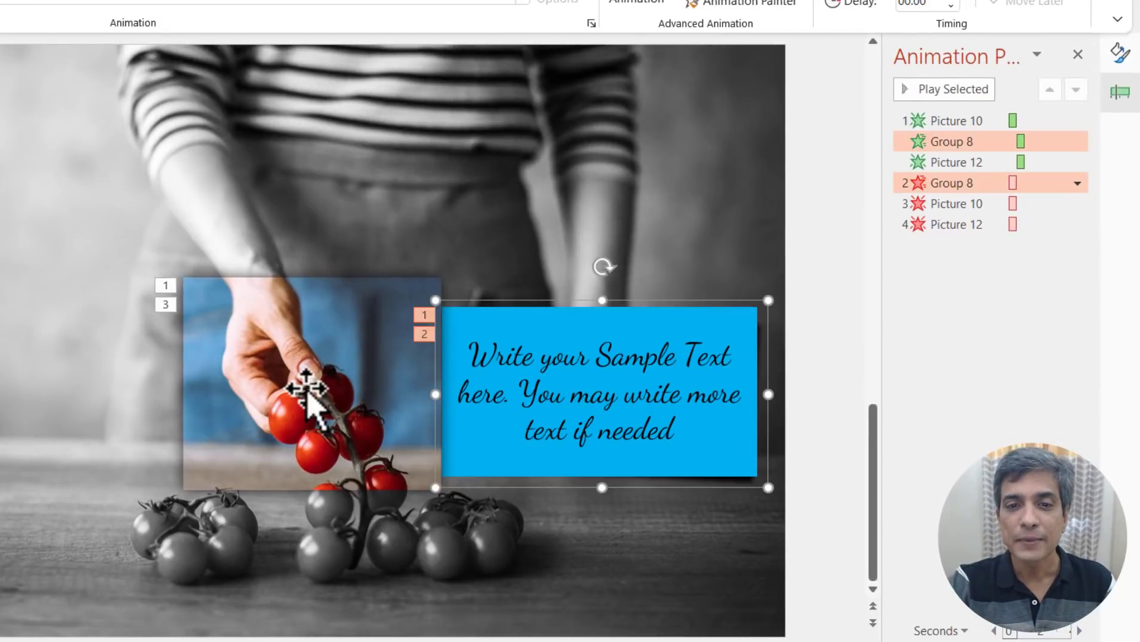
pyautogui.moveTo(338, 393)
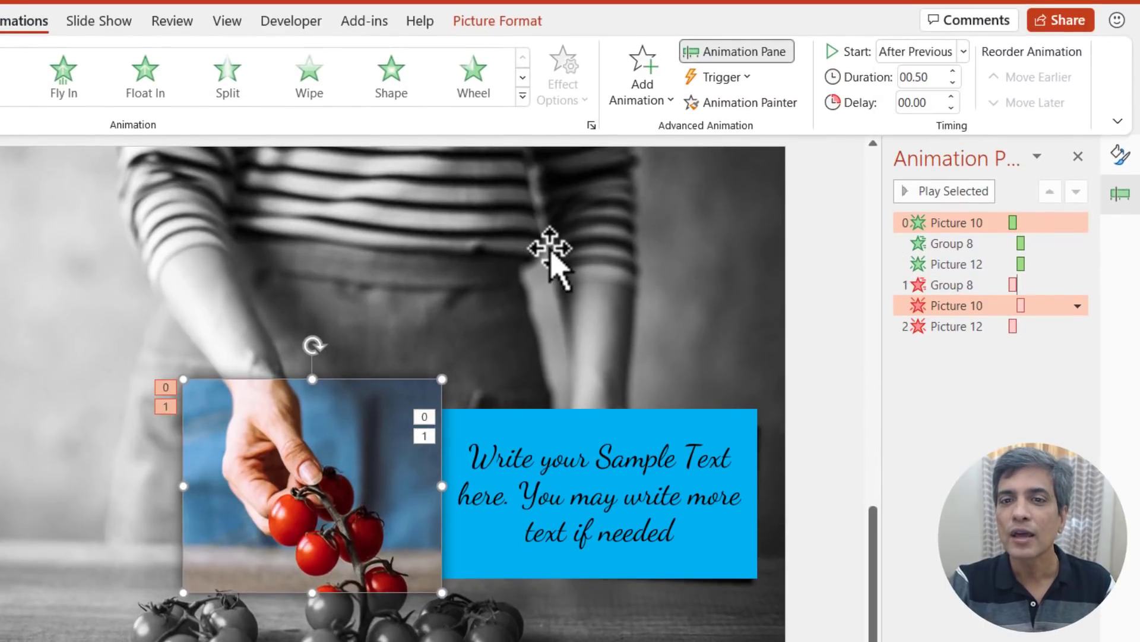
# - Select the photo's exit item in the Animation Pane to chain it after the caption's peek-out
pyautogui.click(953, 325)
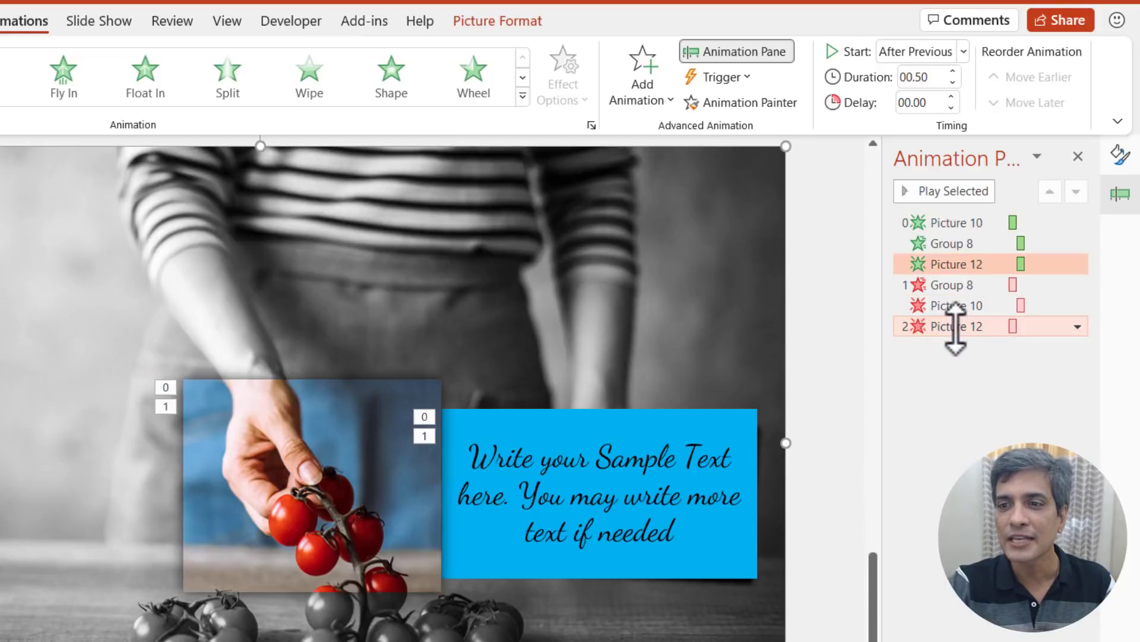